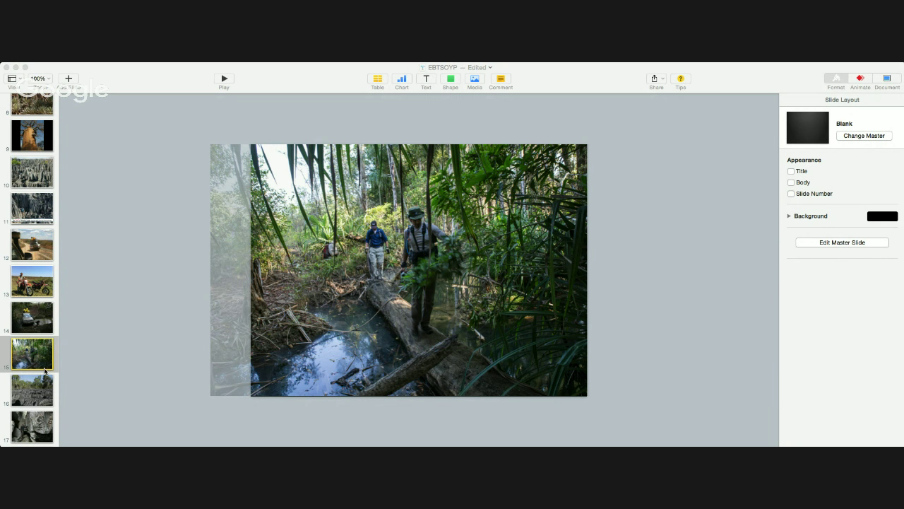
# Show the slide with the jagged grey limestone formations beneath the trees.
pyautogui.click(31, 390)
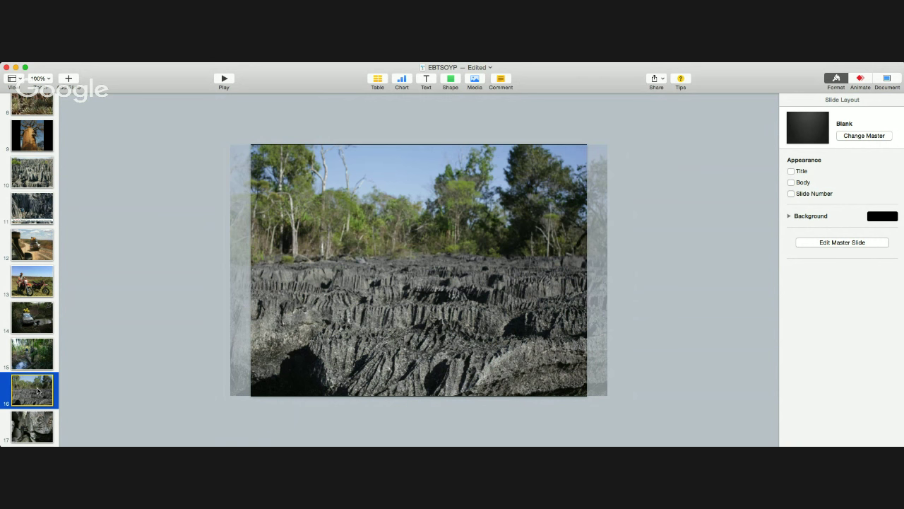
pyautogui.moveTo(31, 421)
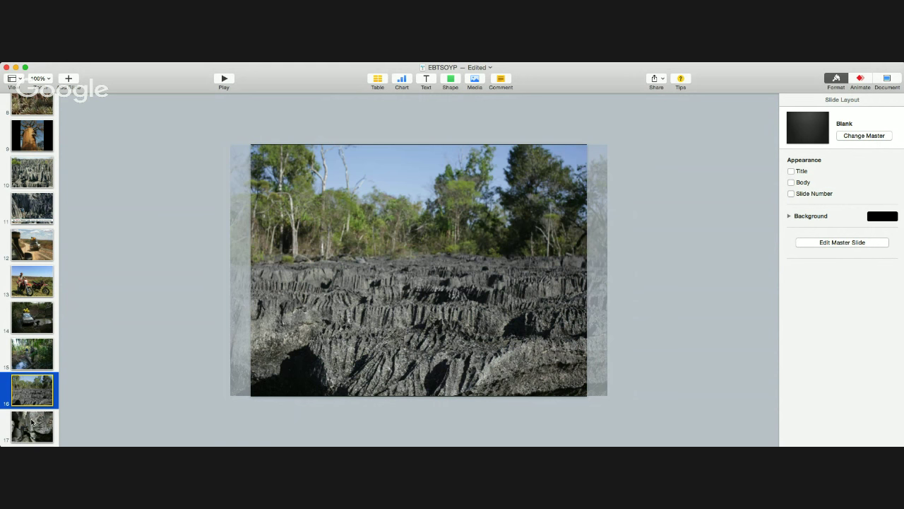
# Show the slide of the helmeted climber inside the narrow rock crevice.
pyautogui.click(31, 427)
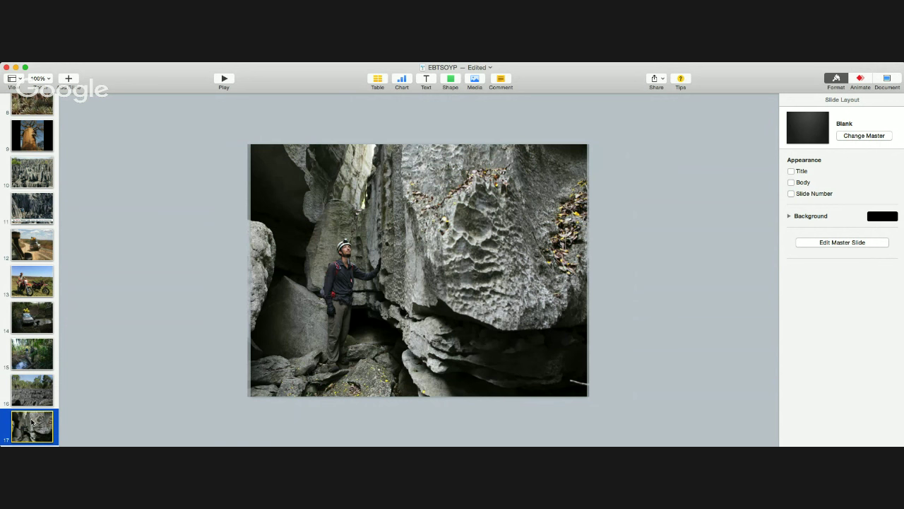
pyautogui.scroll(-3)
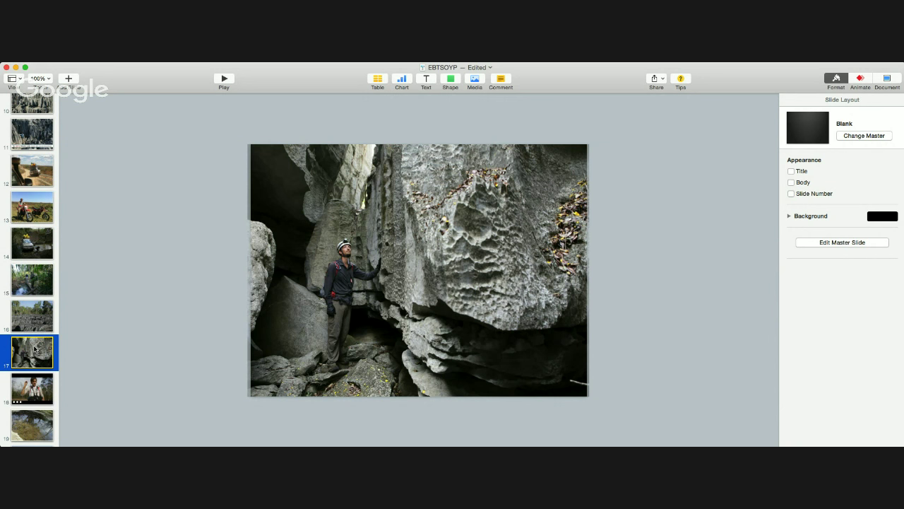
# Show the slide holding the video of the man with binoculars in dry forest.
pyautogui.click(31, 316)
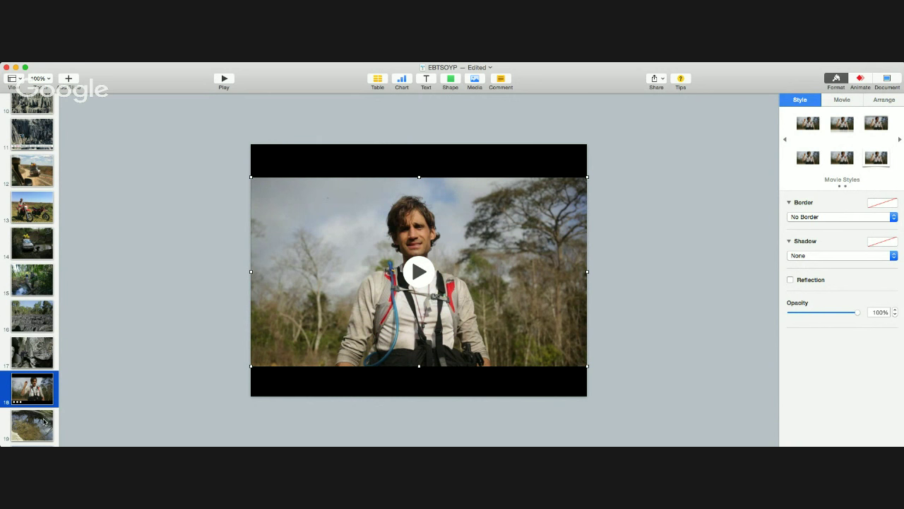
# Show the slide of the shallow pool reflecting bare tree branches.
pyautogui.click(31, 424)
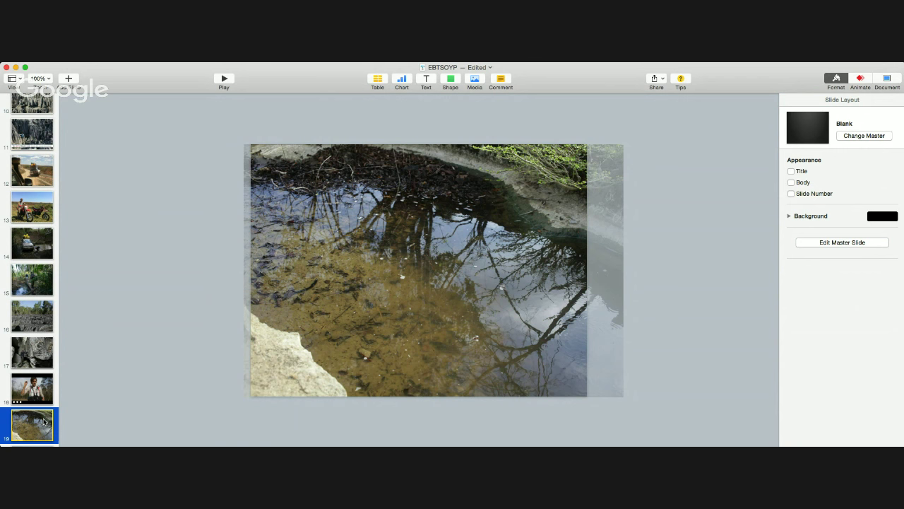
# Page past the campfire photo to the helicopter-evacuation slide listing cave, lemur, artifact and dinosaur discoveries.
pyautogui.click(31, 421)
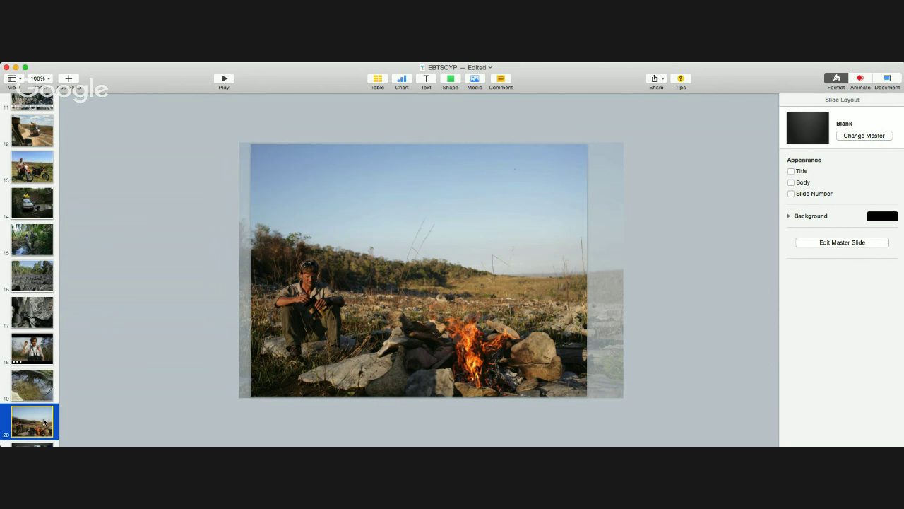
pyautogui.click(31, 427)
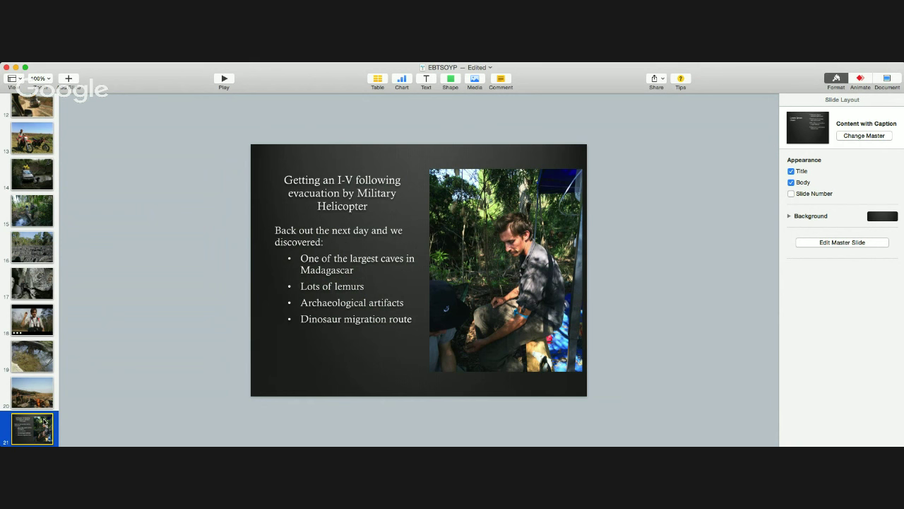
pyautogui.scroll(-3)
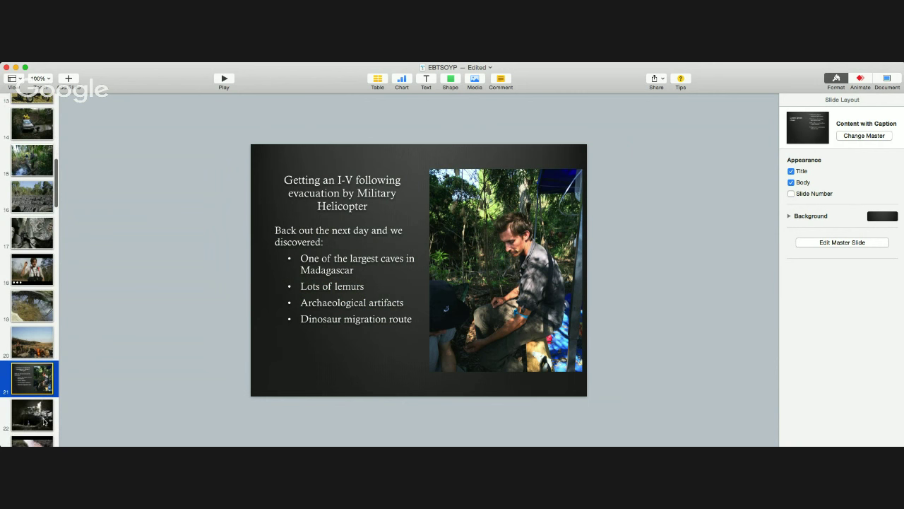
# Show the slide of the lone figure beneath a sunlit shaft in the vast cave.
pyautogui.click(31, 415)
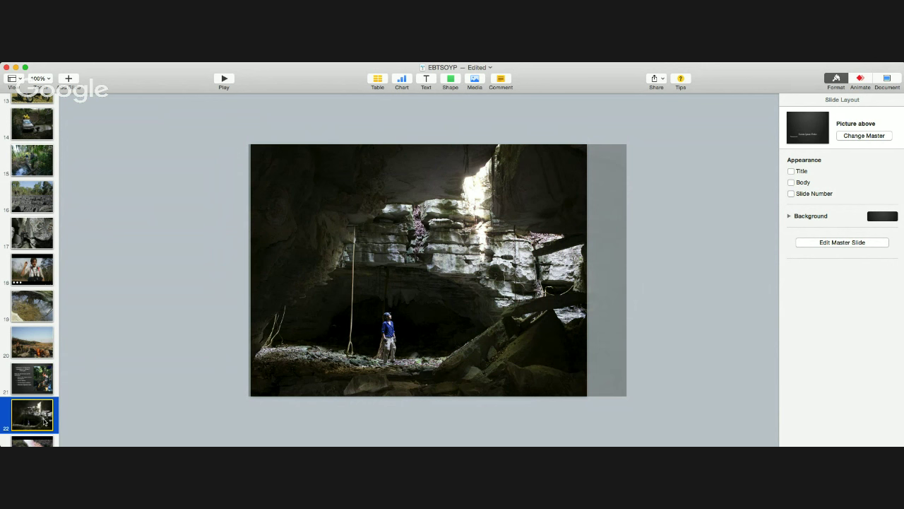
pyautogui.scroll(-3)
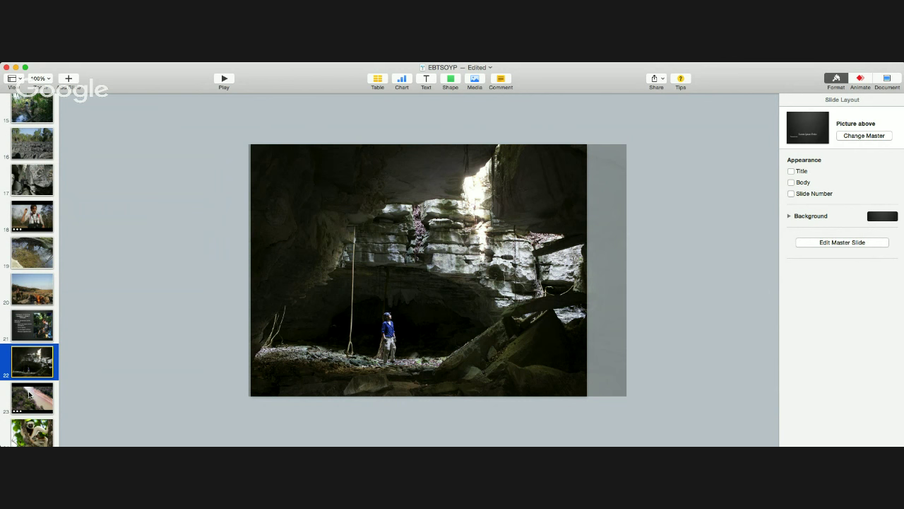
# Page past the aerial river clip to the slide with the lemur-in-a-tree video.
pyautogui.click(31, 399)
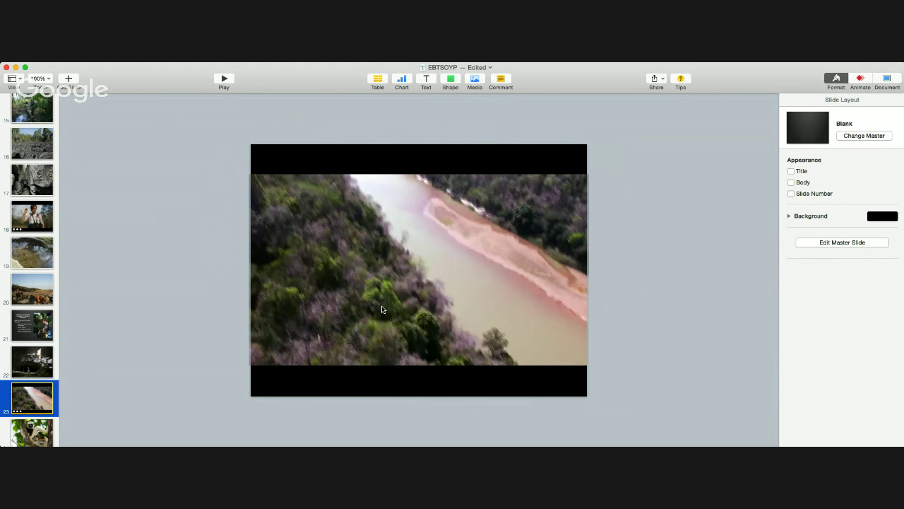
pyautogui.click(418, 269)
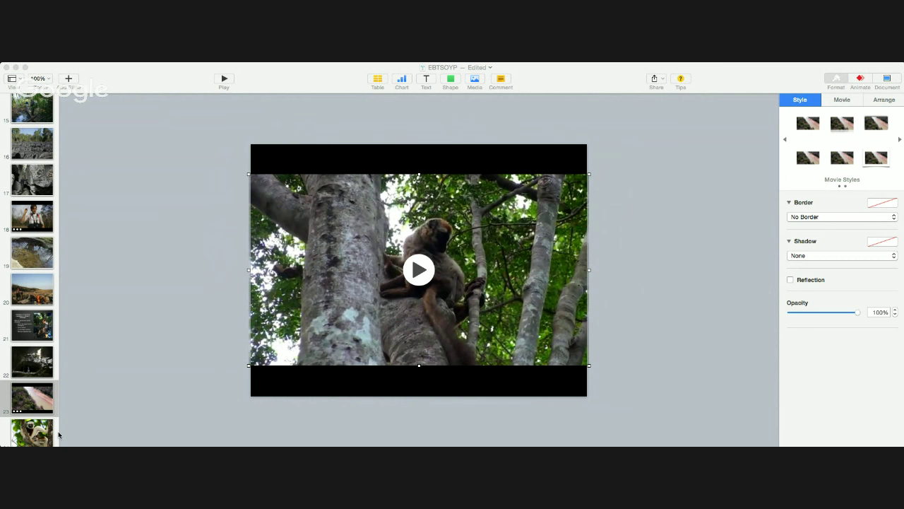
# Page past the sifaka lemur portrait to the close-up of the white-specked green leaf.
pyautogui.click(31, 431)
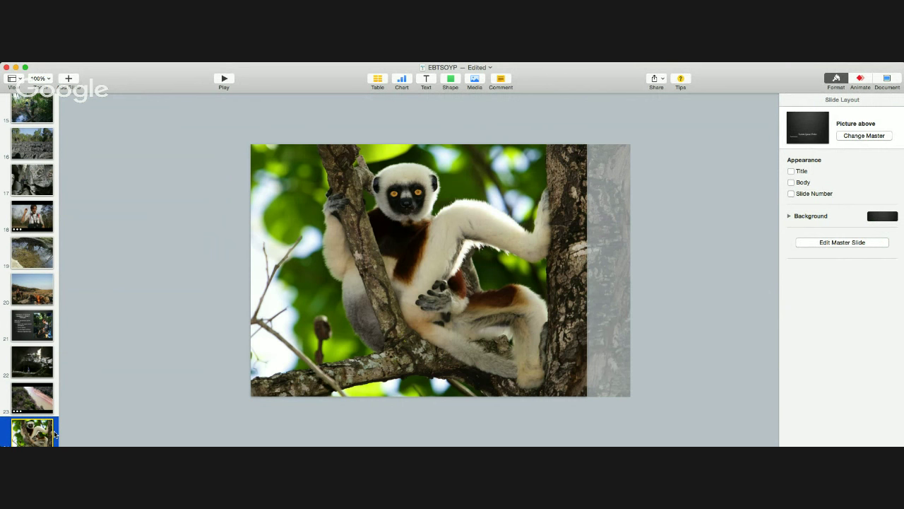
pyautogui.scroll(-3)
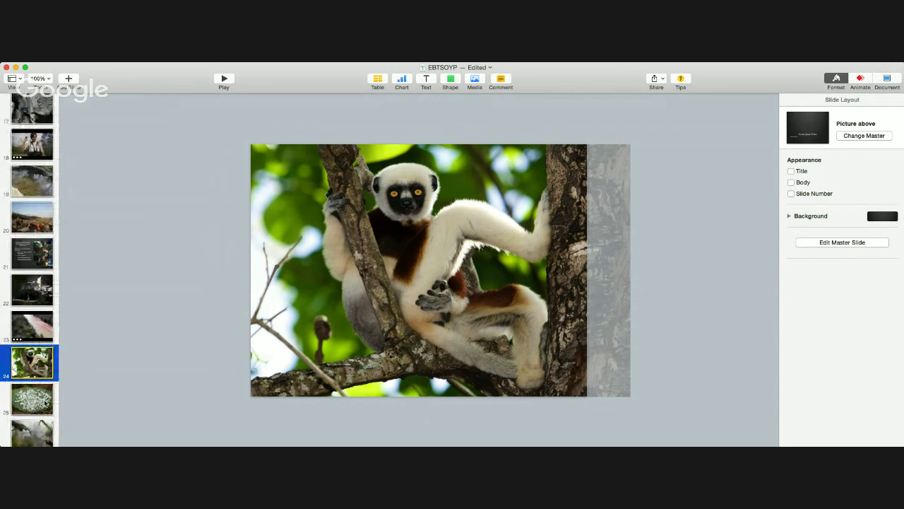
pyautogui.click(31, 398)
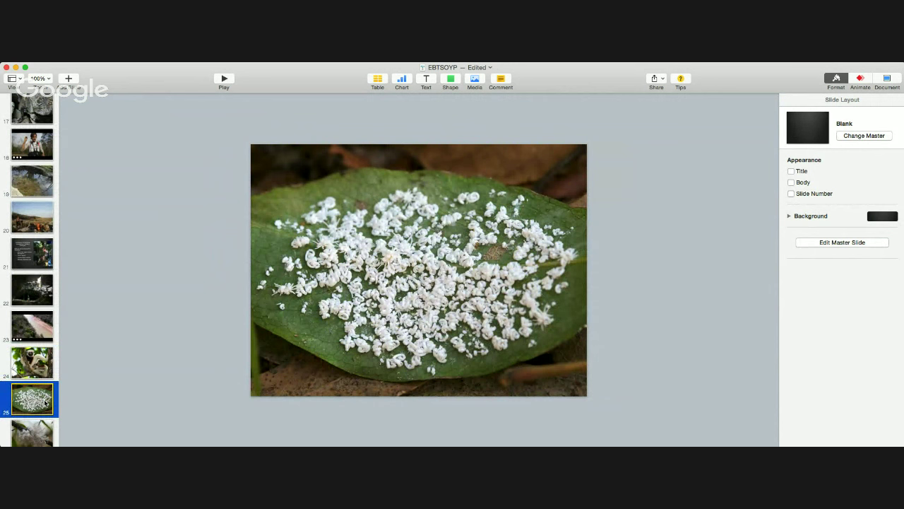
# Show the close-up of the branch tip covered in white feathery filament clusters.
pyautogui.click(31, 432)
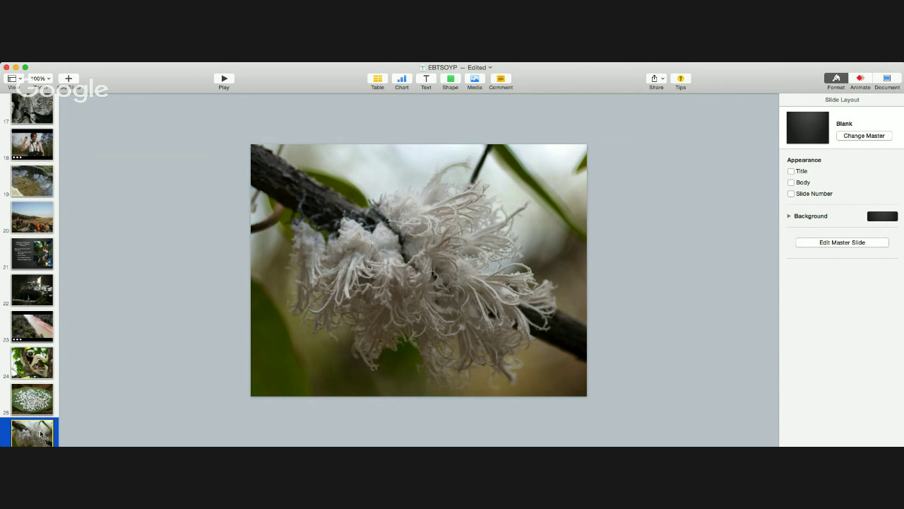
pyautogui.scroll(-3)
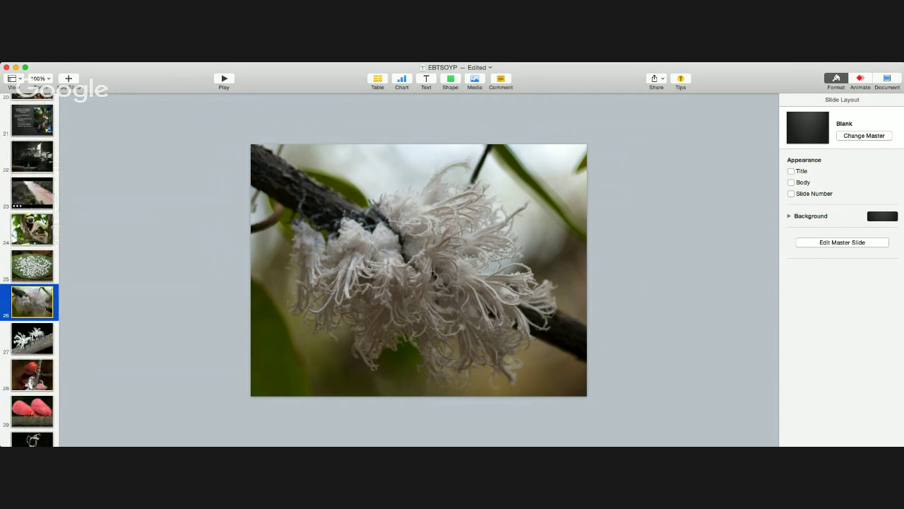
# Show the photo of two white-tufted insect nymphs on a branch against black.
pyautogui.click(31, 339)
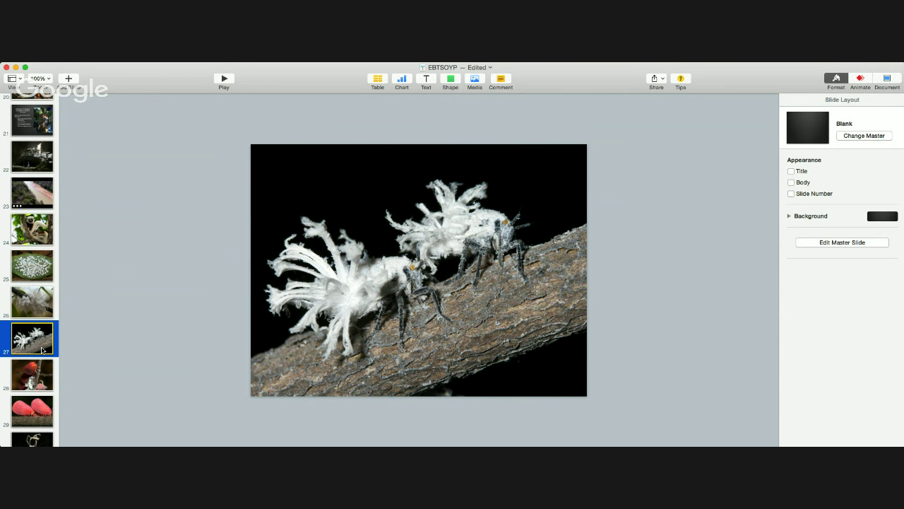
pyautogui.moveTo(47, 380)
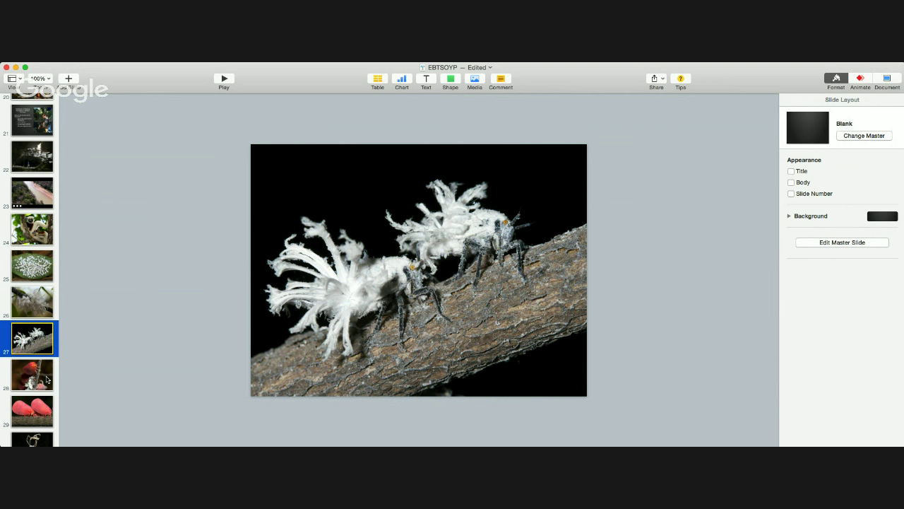
# Show the red bug close-up, then the two pink teardrop planthoppers on a branch.
pyautogui.click(31, 375)
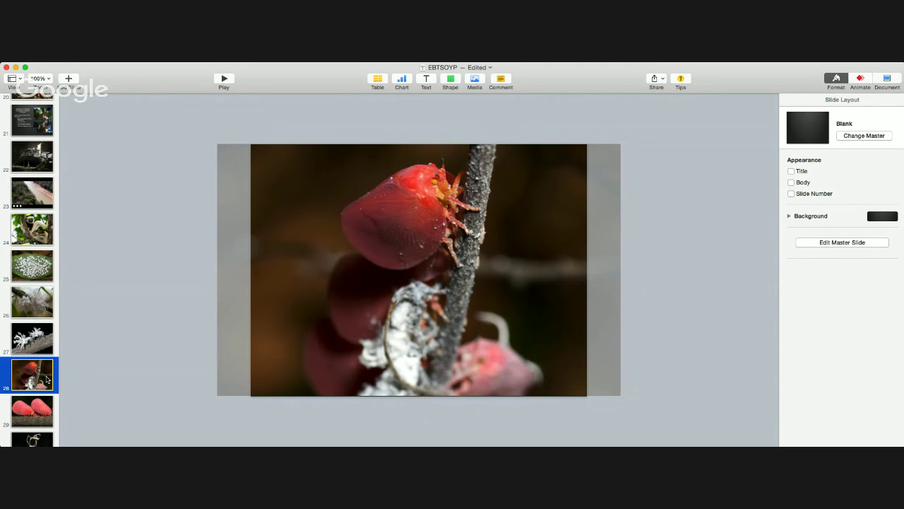
pyautogui.moveTo(40, 418)
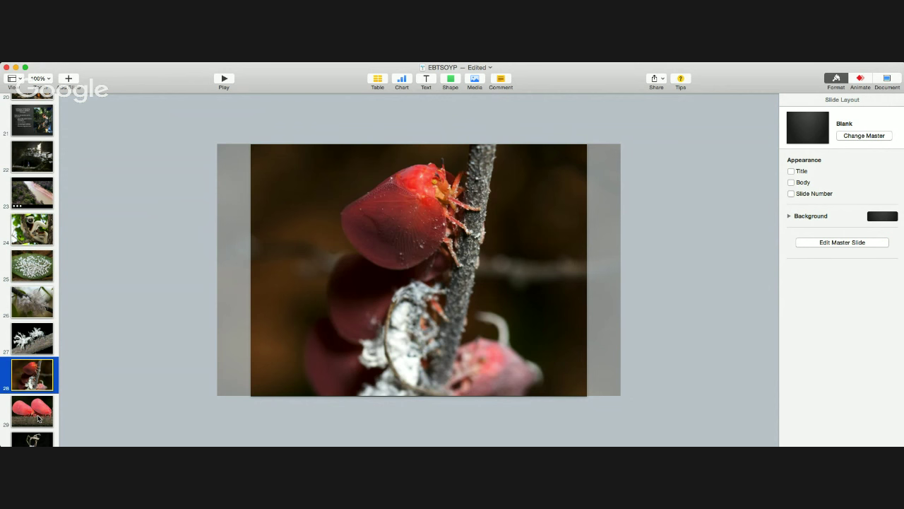
pyautogui.click(31, 410)
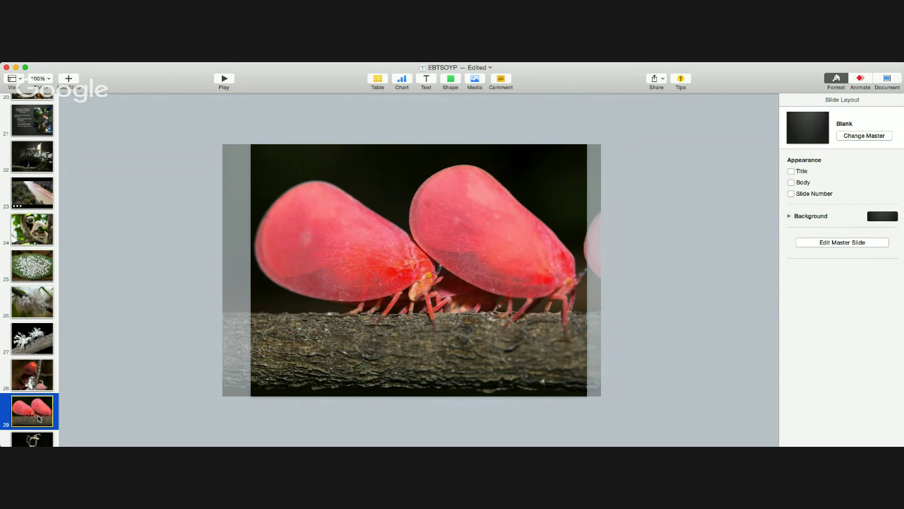
pyautogui.scroll(-3)
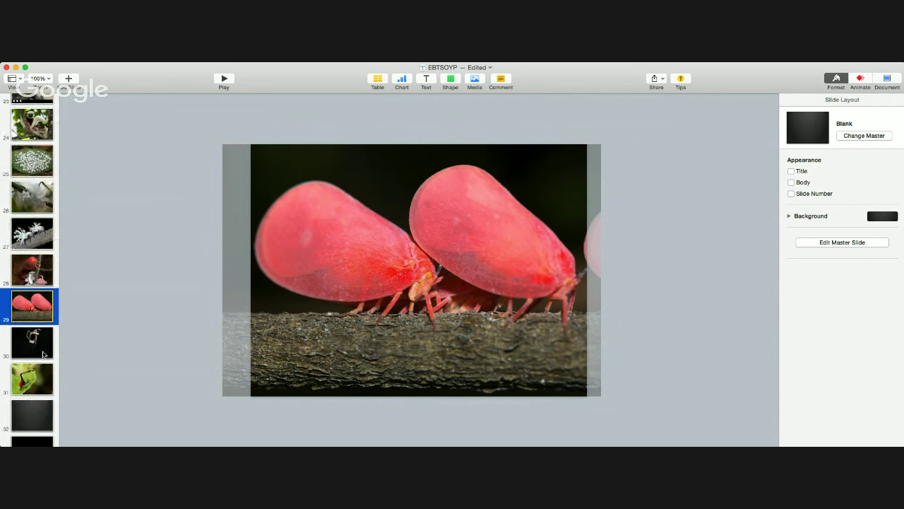
# Show the long-legged stick-like insect photographed against black.
pyautogui.click(31, 343)
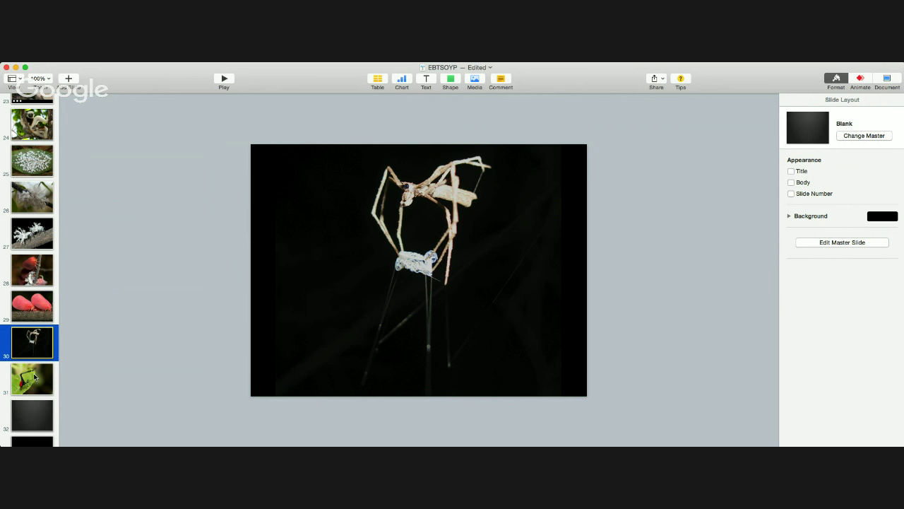
# Show the long-necked black beetle with red flanks perched on a leaf.
pyautogui.click(31, 378)
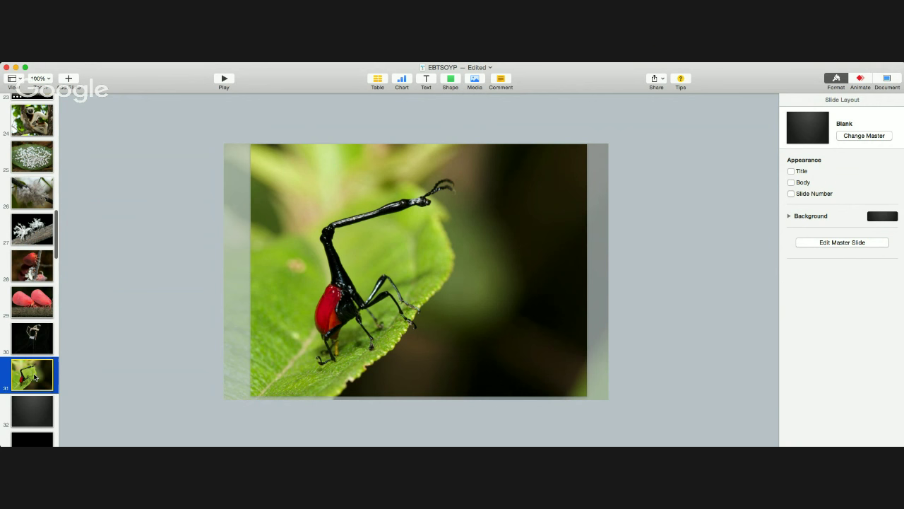
pyautogui.scroll(-3)
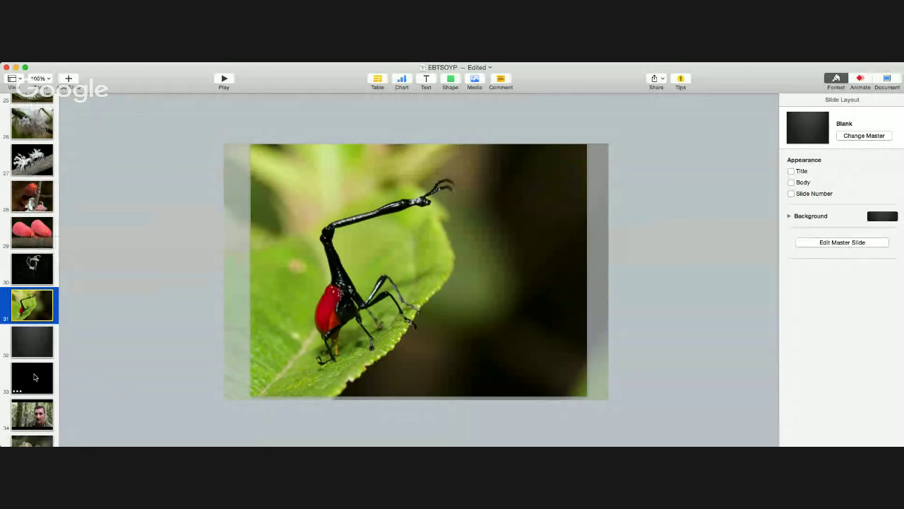
# Show the slide after the beetle, which holds a black video clip.
pyautogui.click(31, 414)
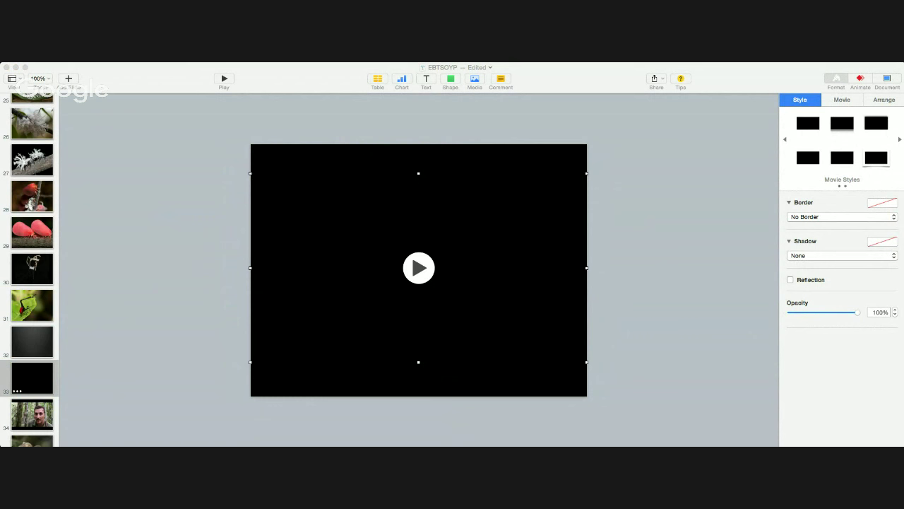
# Show the slide with the explorer's jungle video clip.
pyautogui.click(32, 414)
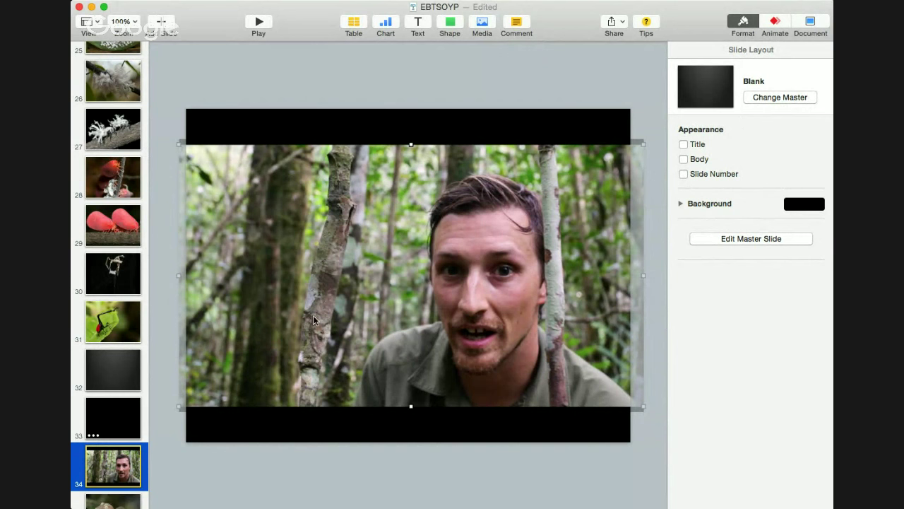
pyautogui.moveTo(337, 231)
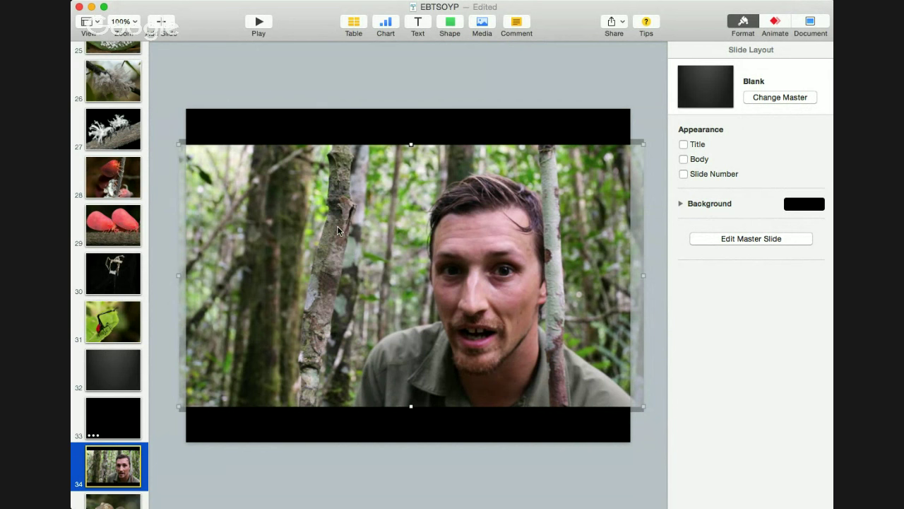
pyautogui.moveTo(350, 201)
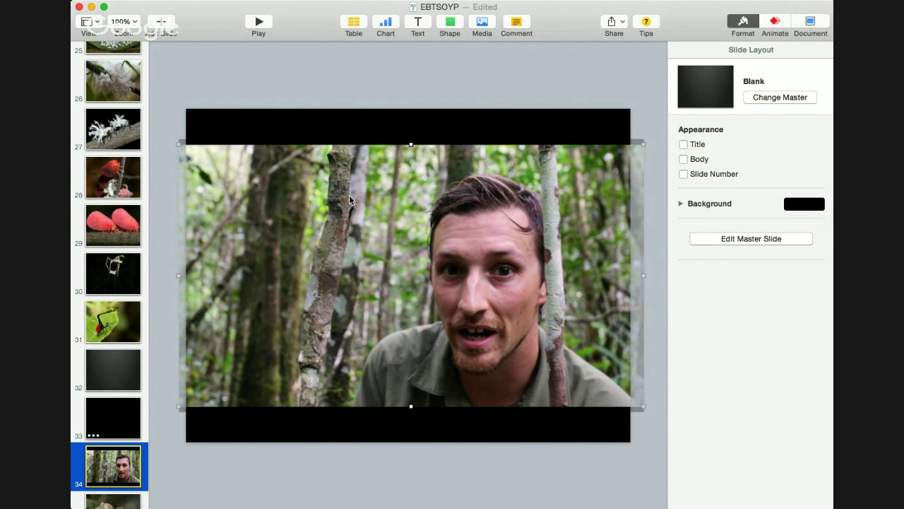
pyautogui.moveTo(318, 295)
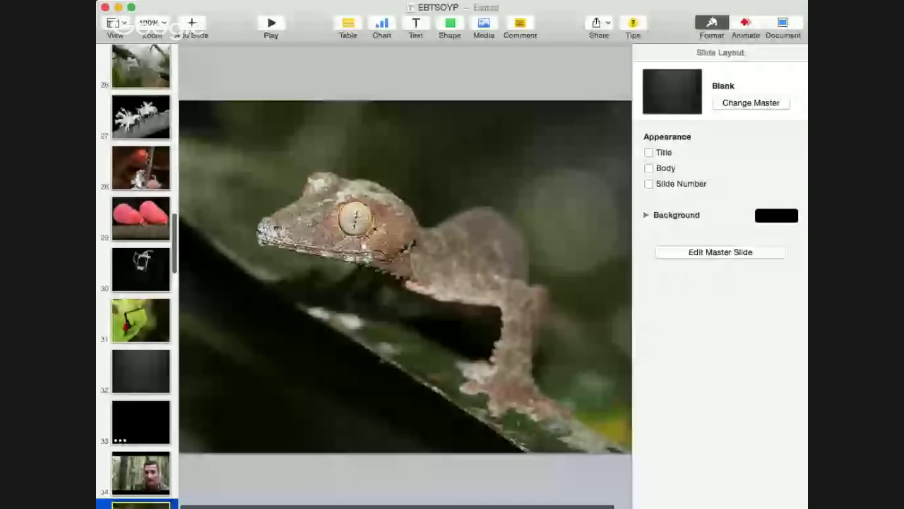
# Show the orange leaf-tailed gecko hanging upside down from a twig.
pyautogui.click(134, 420)
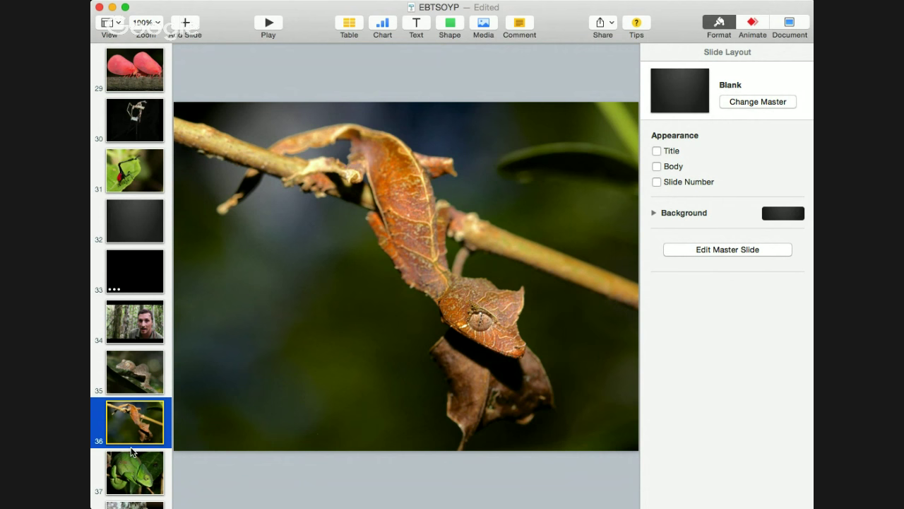
# Show the bright green chameleon with a coiled tail on a branch.
pyautogui.click(135, 472)
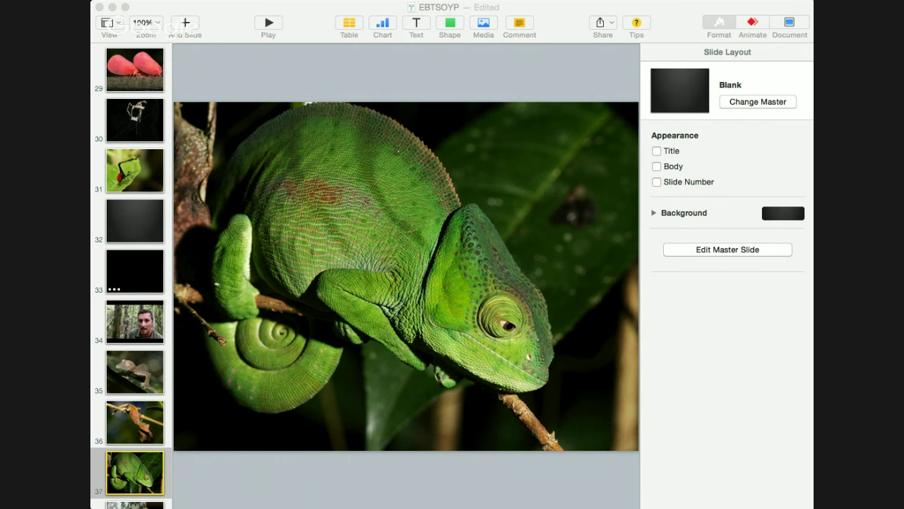
# Step through the grey chameleon on bark and the brown matchstick-inset one to the tan chameleon on a twig.
pyautogui.click(135, 431)
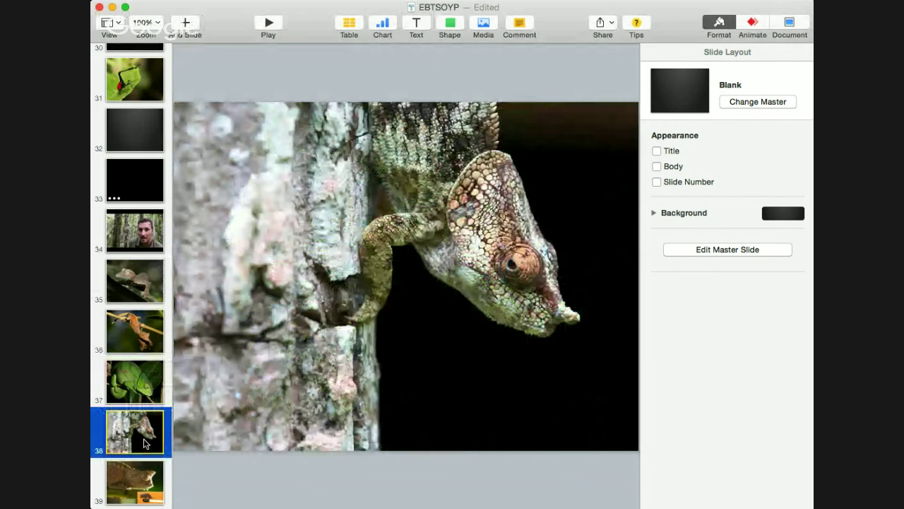
pyautogui.scroll(-3)
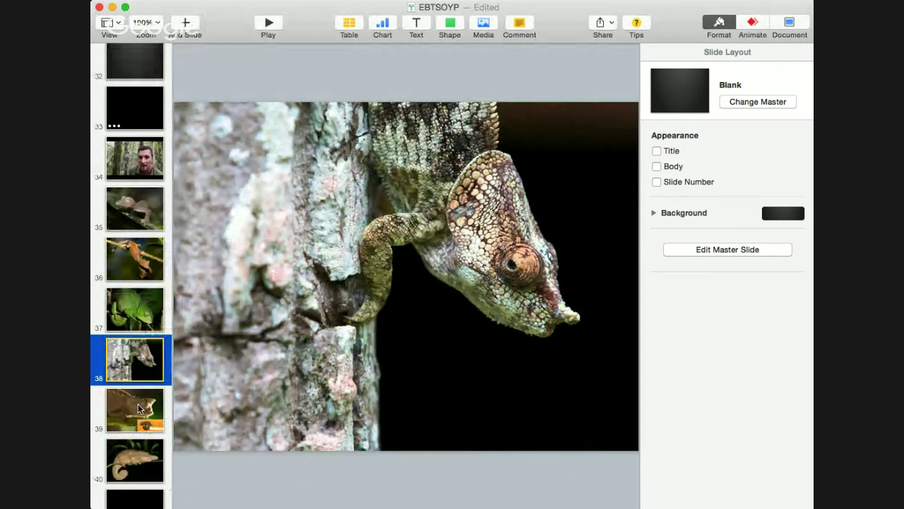
pyautogui.click(134, 409)
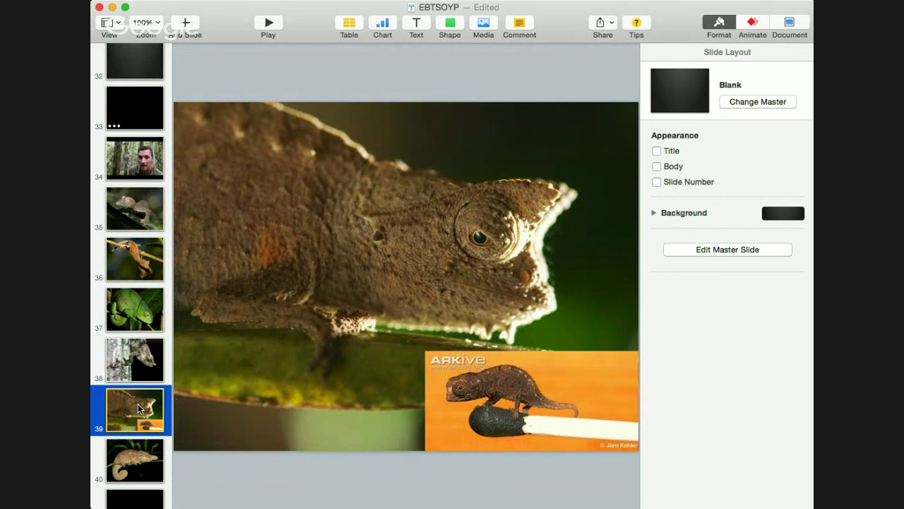
pyautogui.moveTo(138, 465)
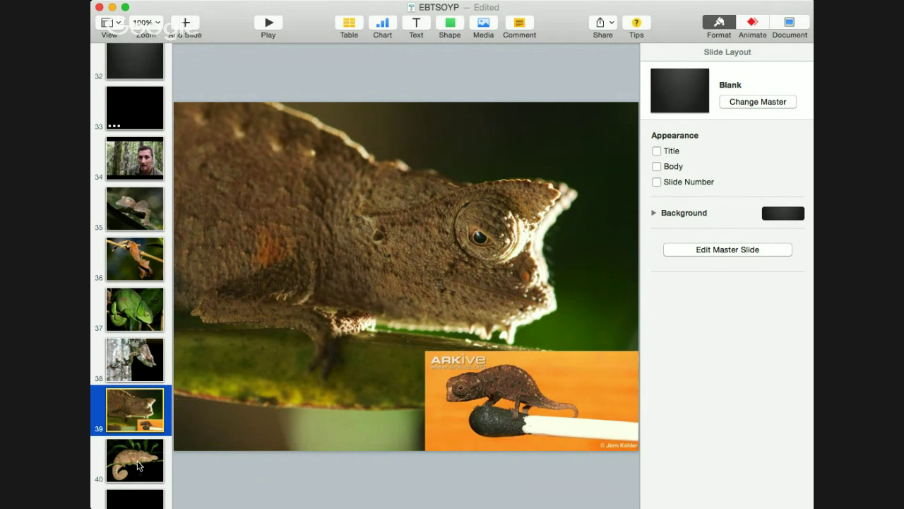
pyautogui.click(135, 461)
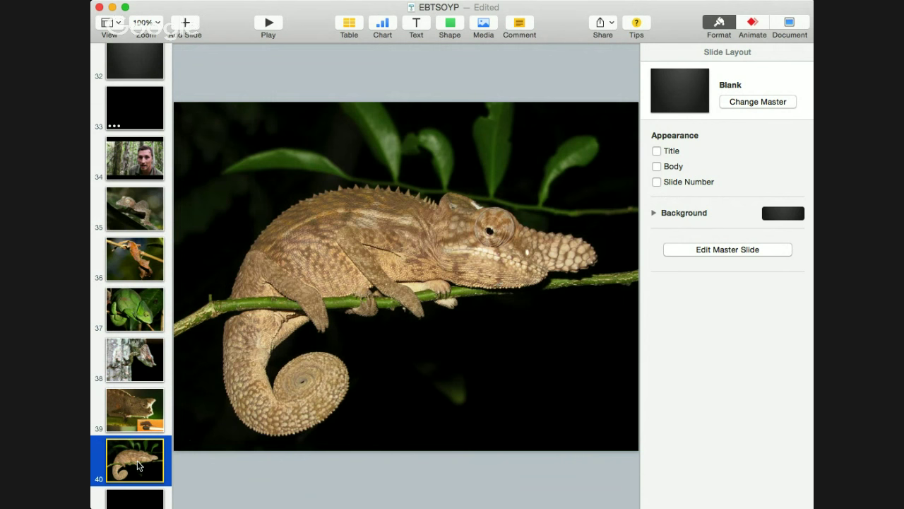
# Show the next black video clip slide, then the grey crested bird with a blue eye patch.
pyautogui.scroll(-3)
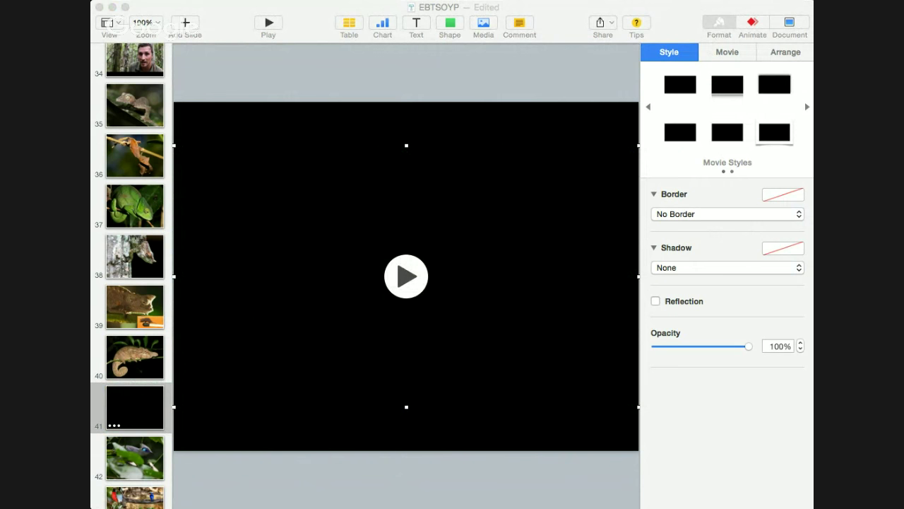
pyautogui.click(133, 406)
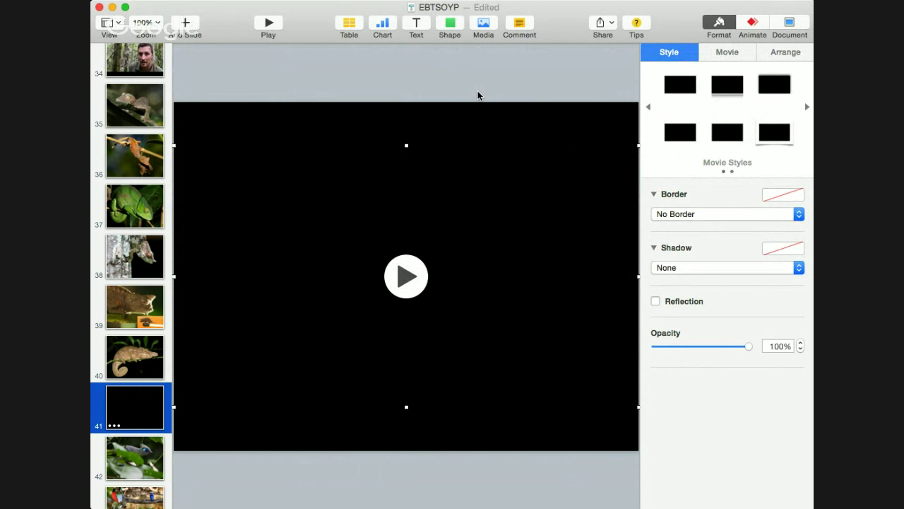
pyautogui.moveTo(147, 439)
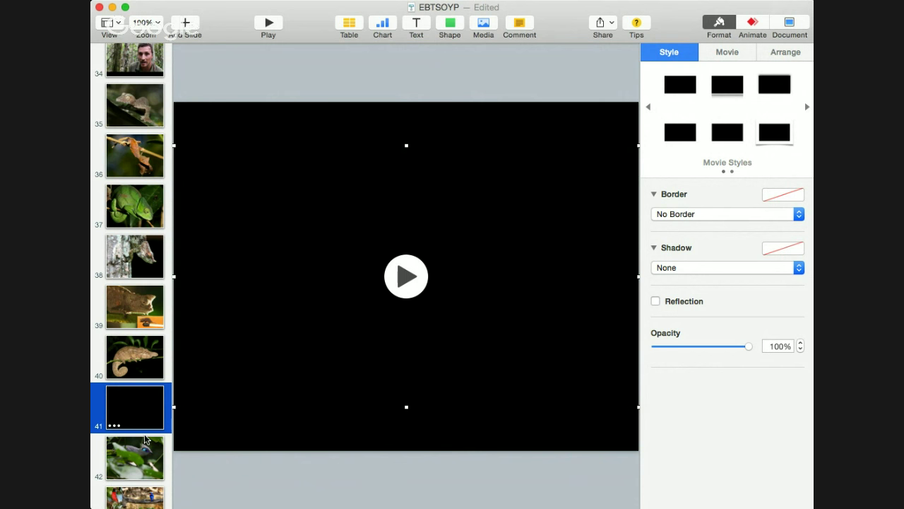
pyautogui.click(135, 458)
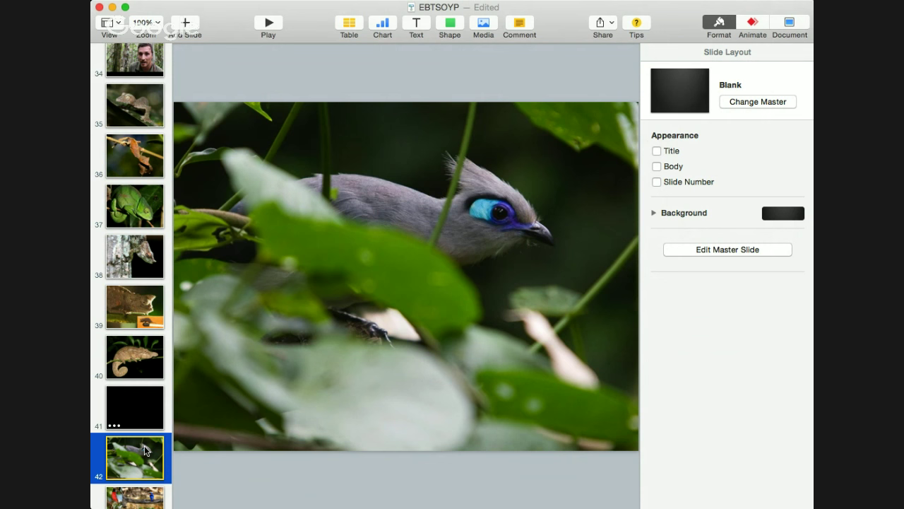
# Show the four-bird collage with the red bird and blue kingfisher.
pyautogui.click(135, 438)
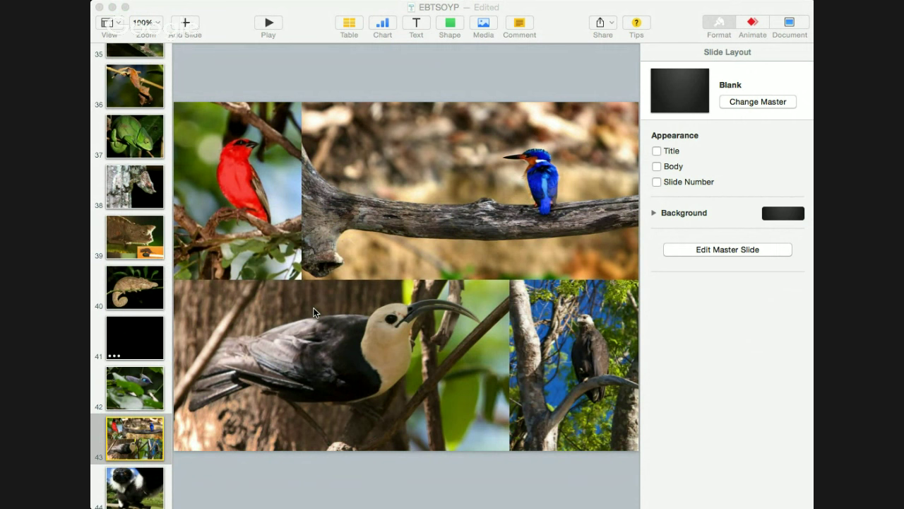
pyautogui.moveTo(418, 342)
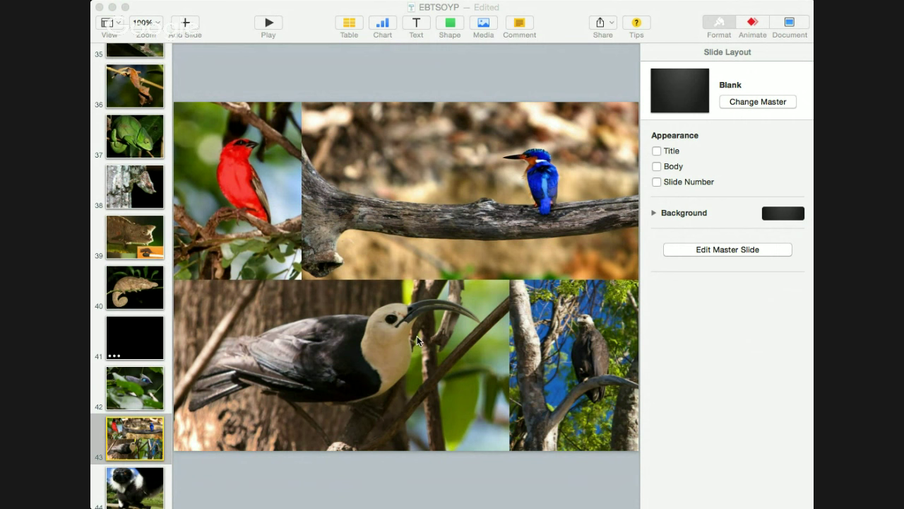
pyautogui.moveTo(572, 350)
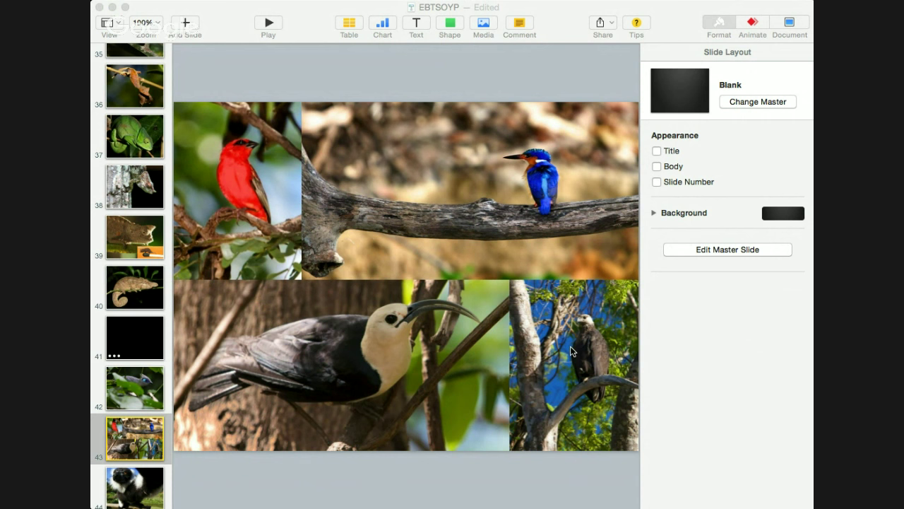
# Show slide 44, the close-up of the black-and-white ruffed lemur.
pyautogui.click(134, 486)
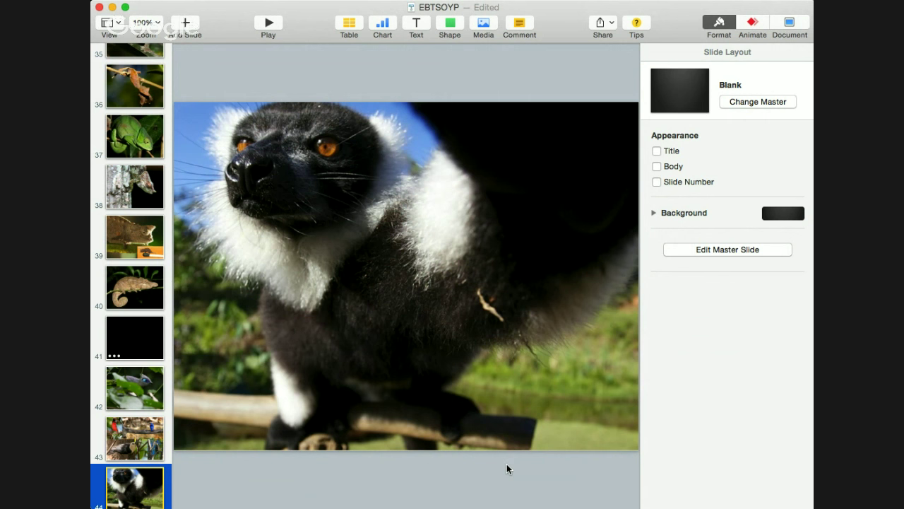
pyautogui.moveTo(257, 481)
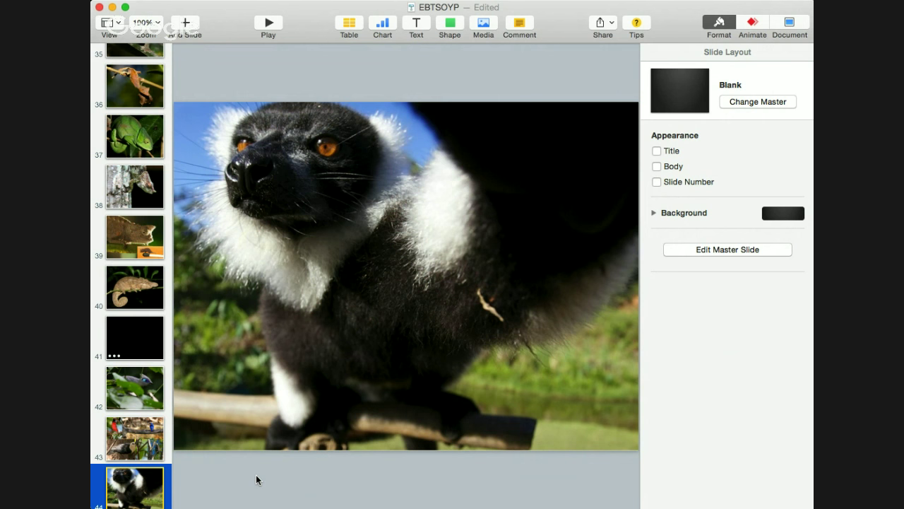
# Show slide 45, the ring-tailed lemur in a blossoming tree.
pyautogui.click(134, 441)
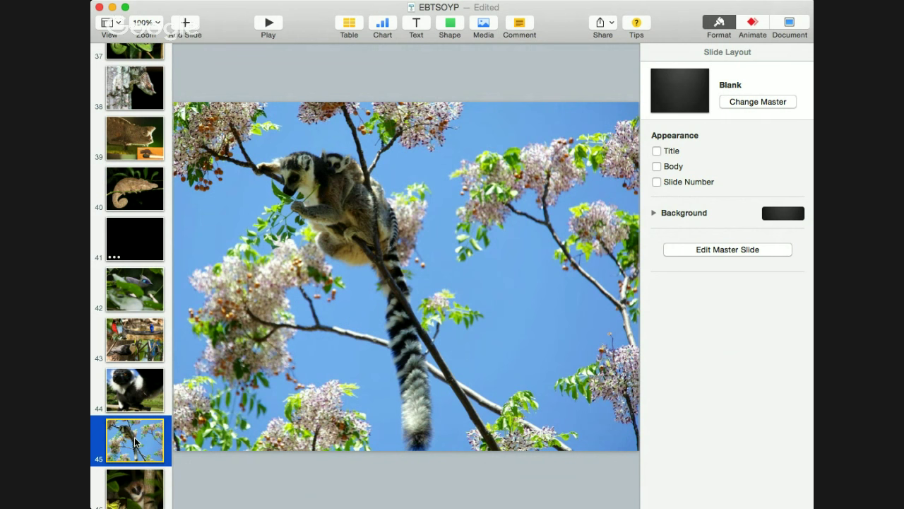
# Show slide 46, the mouse lemur behind a trunk with the banana inset.
pyautogui.click(135, 488)
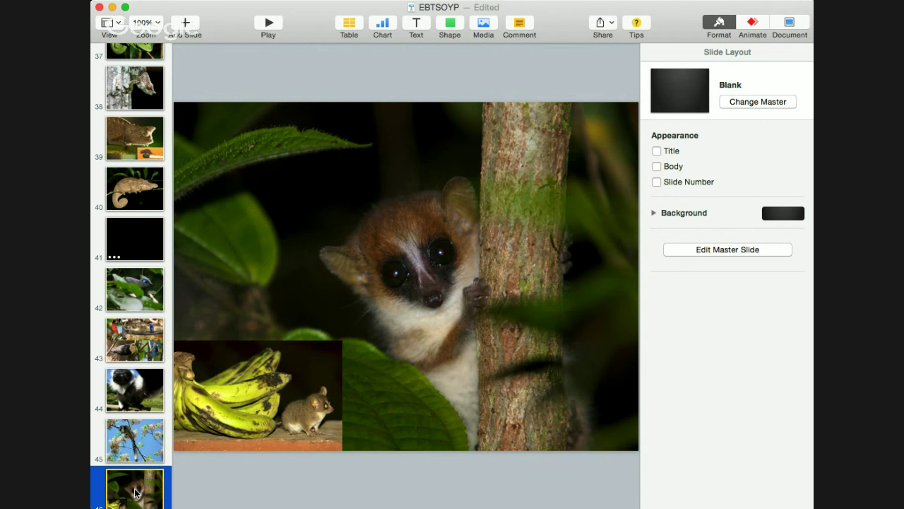
pyautogui.moveTo(317, 452)
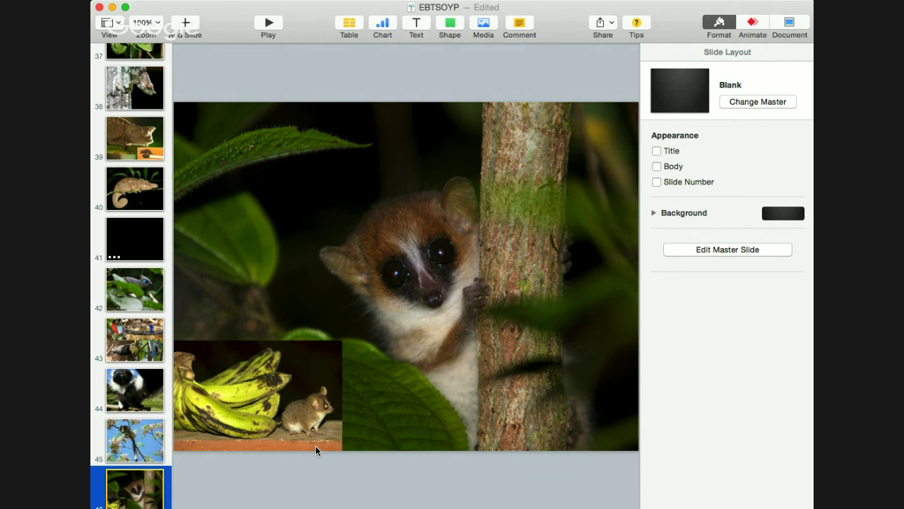
pyautogui.scroll(-3)
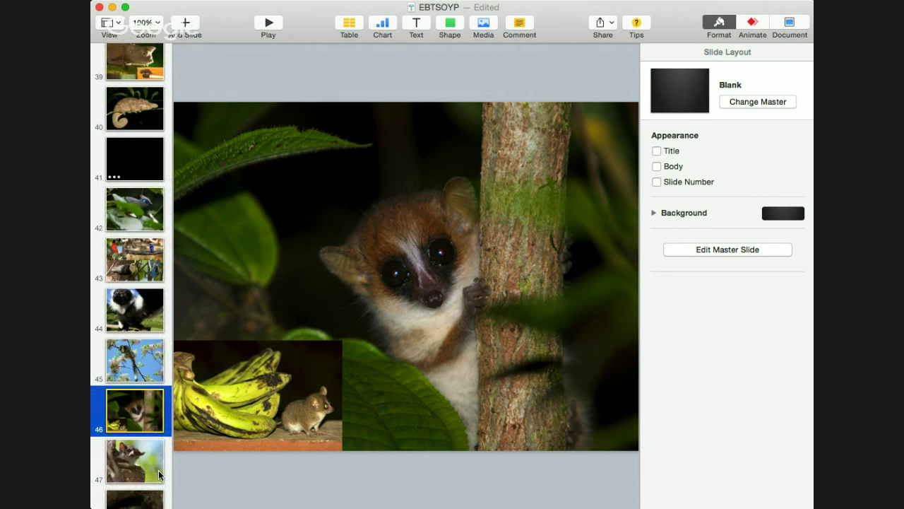
pyautogui.click(134, 460)
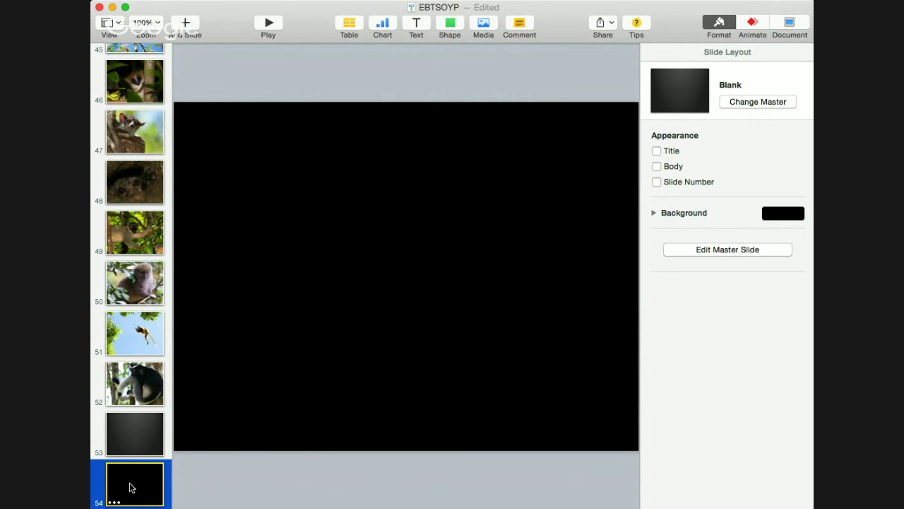
# Step past the red canyon photo to the world poverty map slide with three bullets.
pyautogui.click(133, 483)
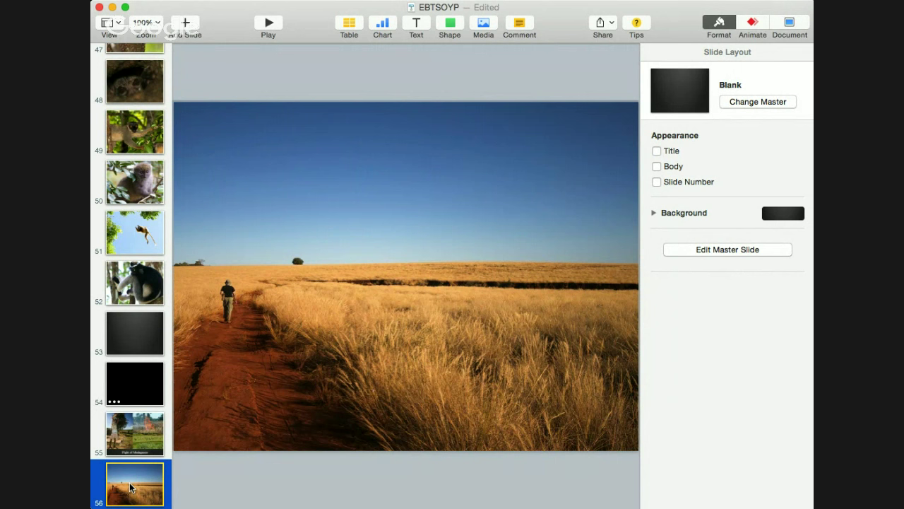
pyautogui.moveTo(624, 296)
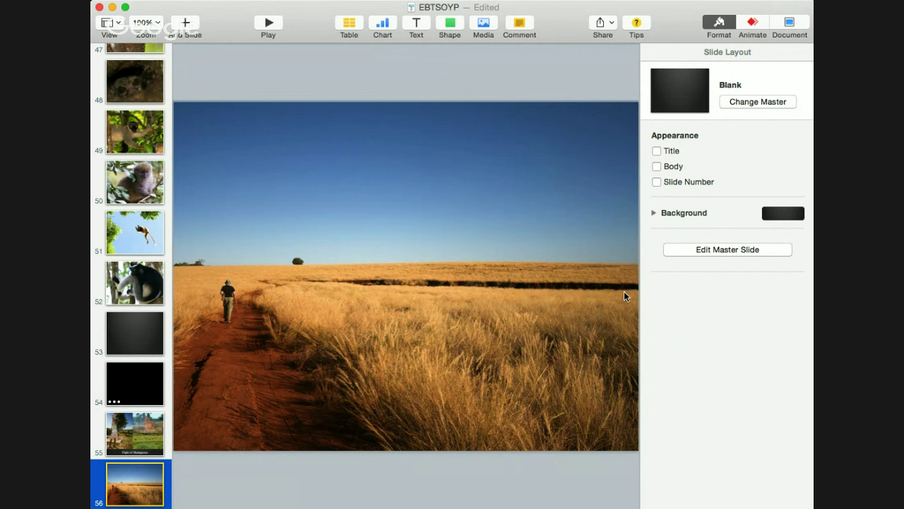
pyautogui.moveTo(139, 484)
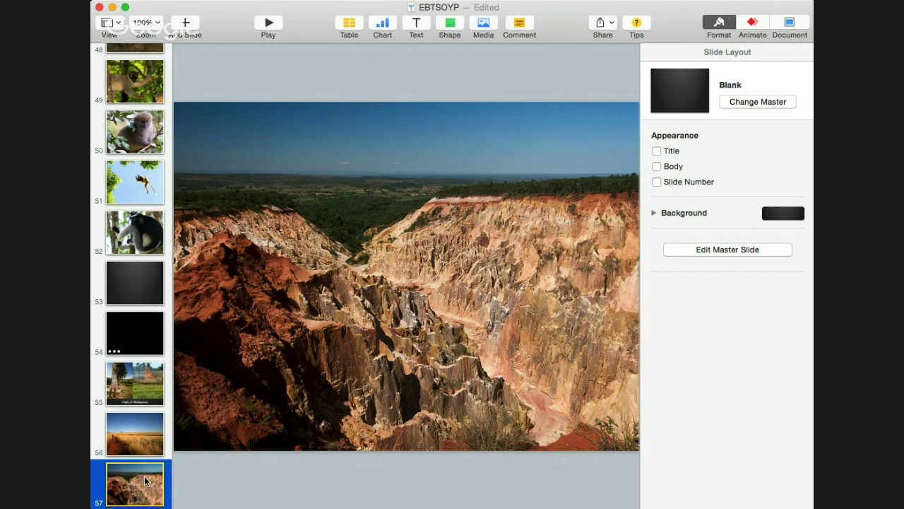
pyautogui.moveTo(483, 397)
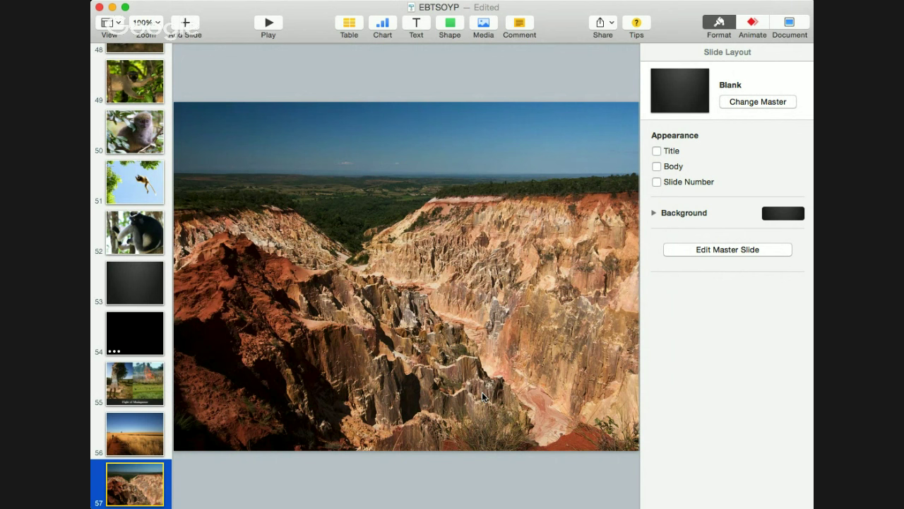
pyautogui.moveTo(277, 235)
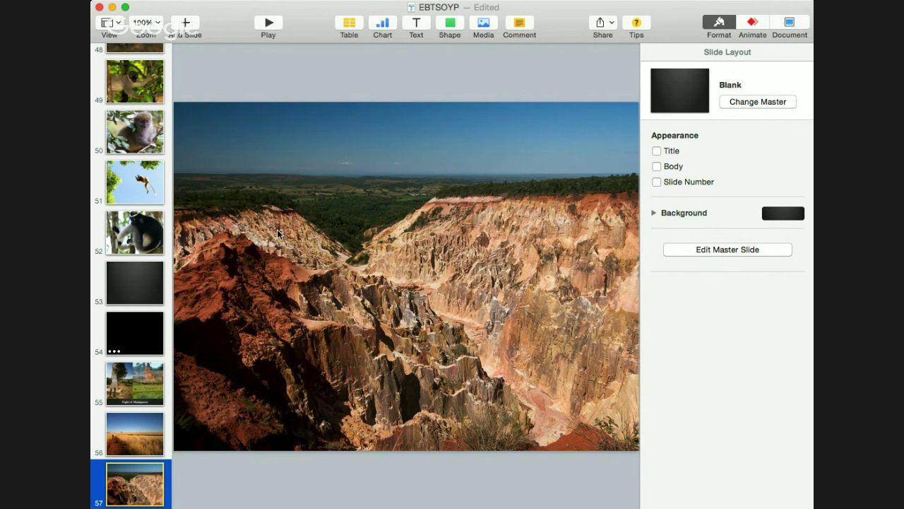
pyautogui.moveTo(161, 503)
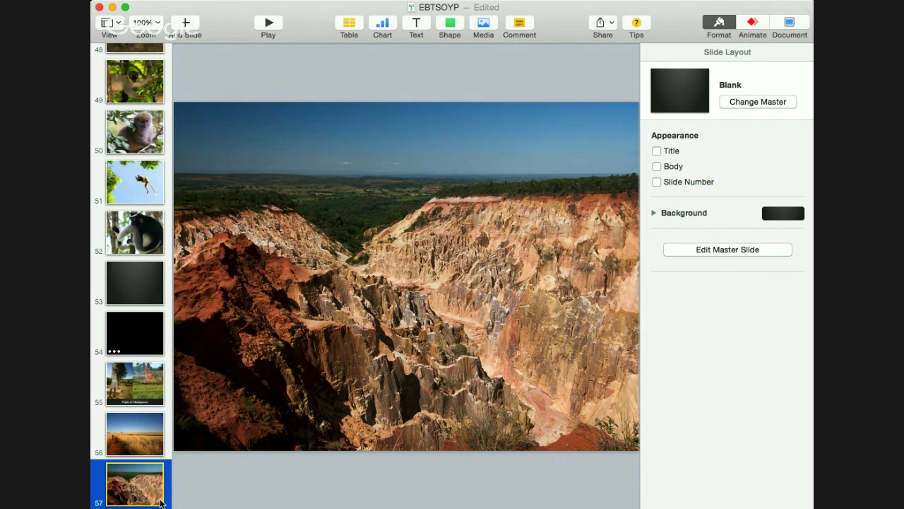
pyautogui.click(134, 483)
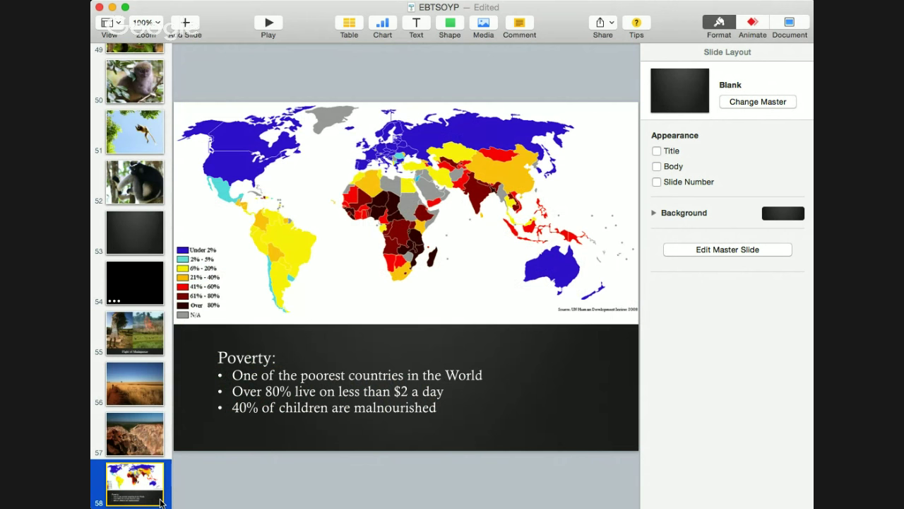
pyautogui.moveTo(271, 171)
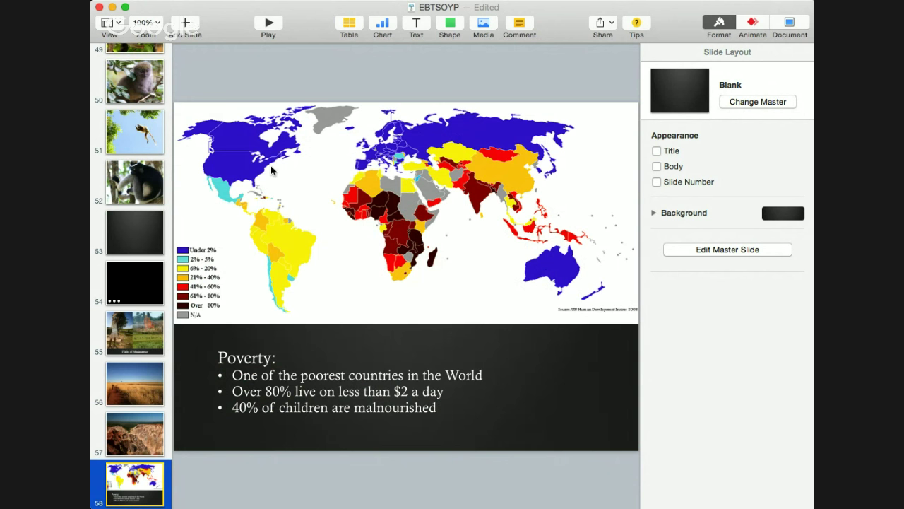
pyautogui.moveTo(567, 285)
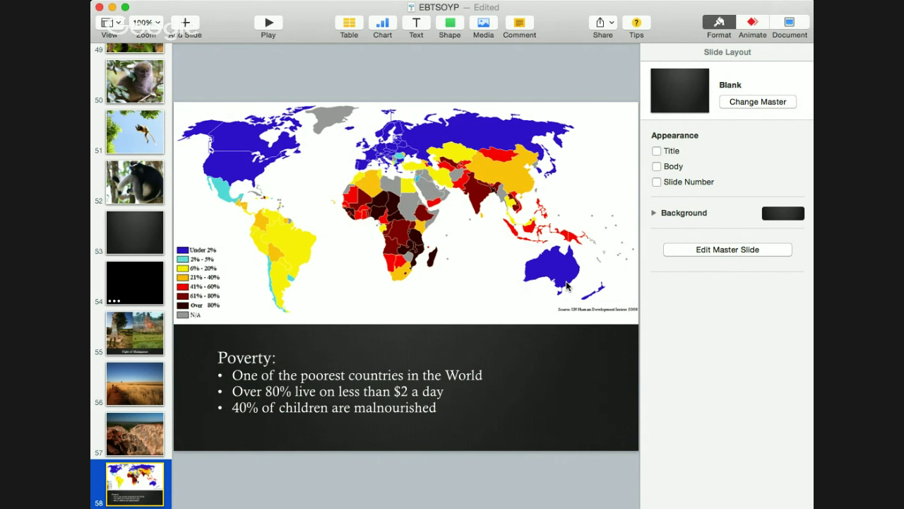
pyautogui.moveTo(501, 215)
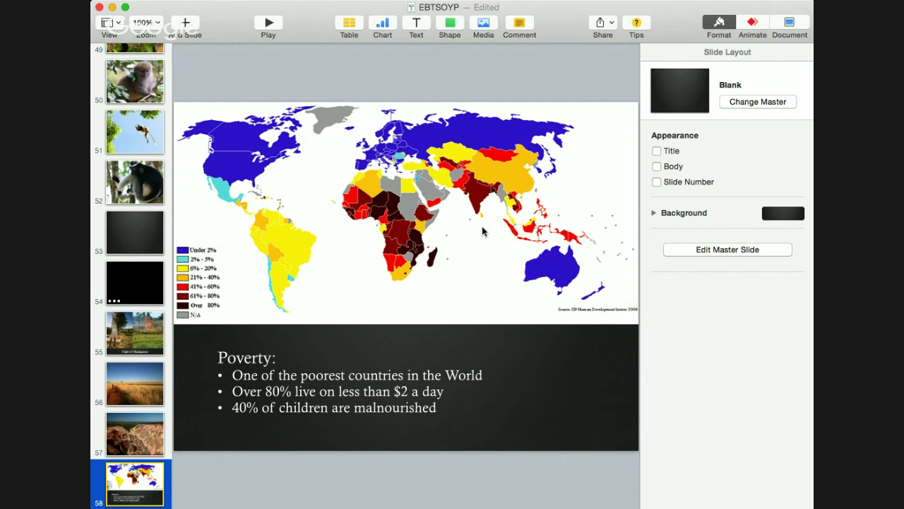
# Show the Planet Madagascar overview slide with non-profit bullets and team photos.
pyautogui.click(134, 483)
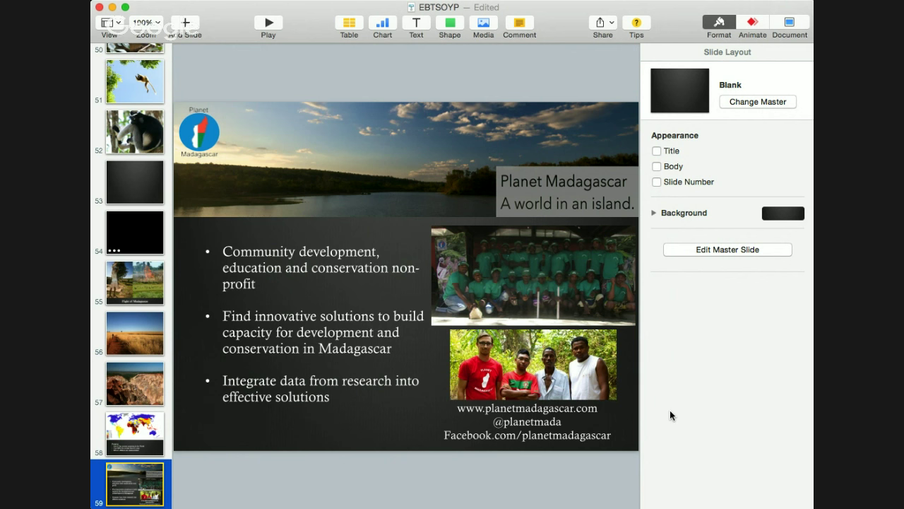
pyautogui.moveTo(545, 305)
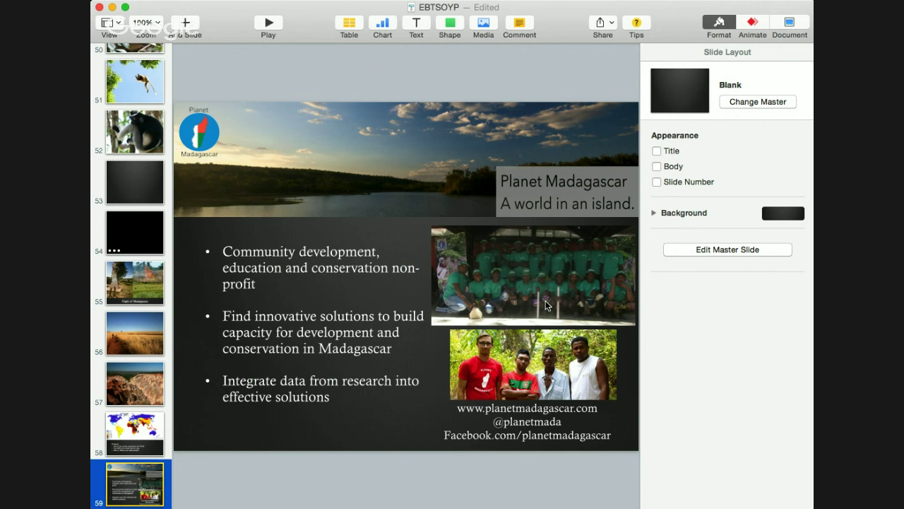
# Show the 'Starting Planet Madagascar' group photo of five men in forest.
pyautogui.click(134, 484)
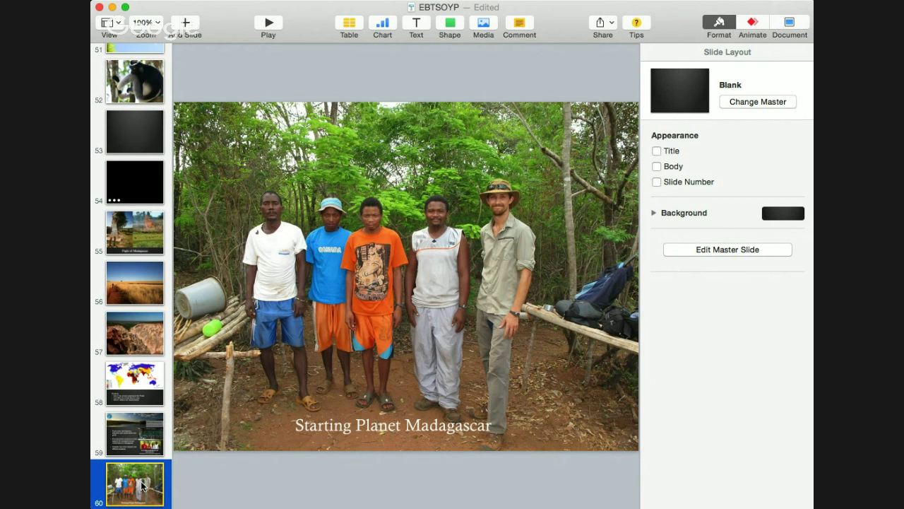
pyautogui.moveTo(260, 288)
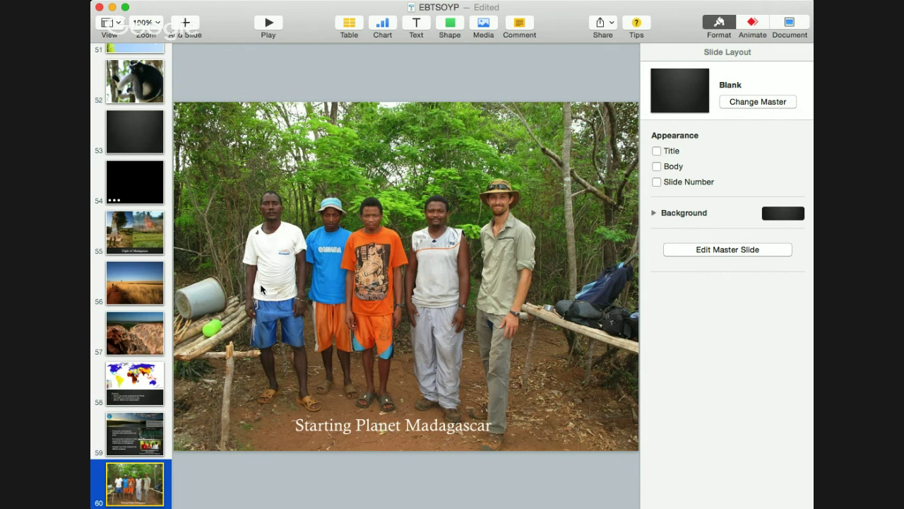
pyautogui.moveTo(412, 262)
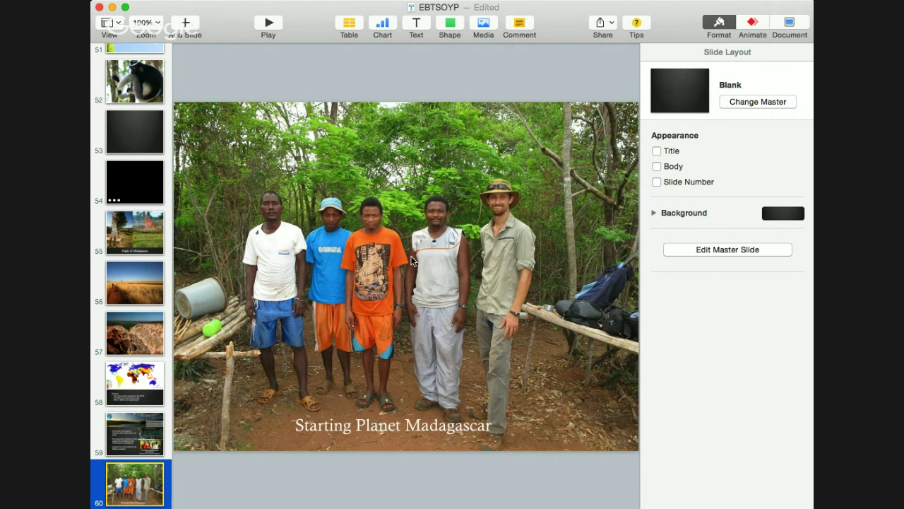
pyautogui.moveTo(351, 256)
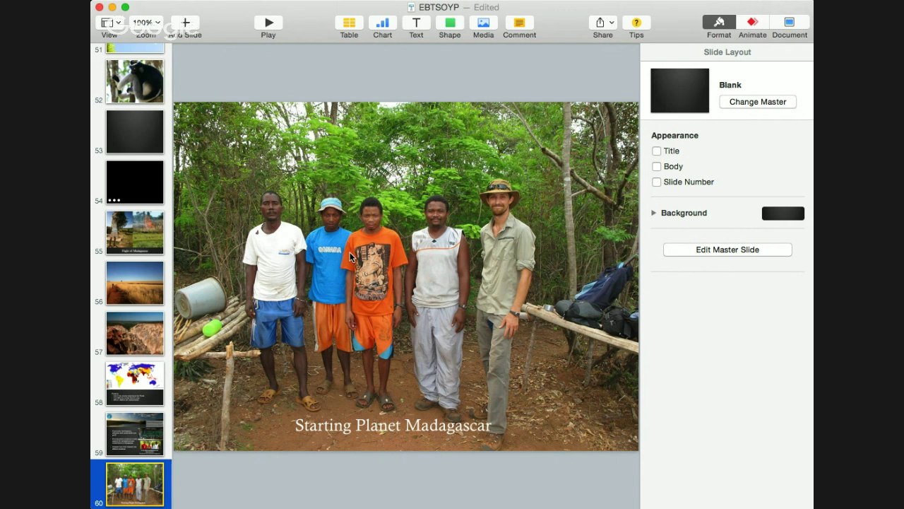
pyautogui.moveTo(147, 484)
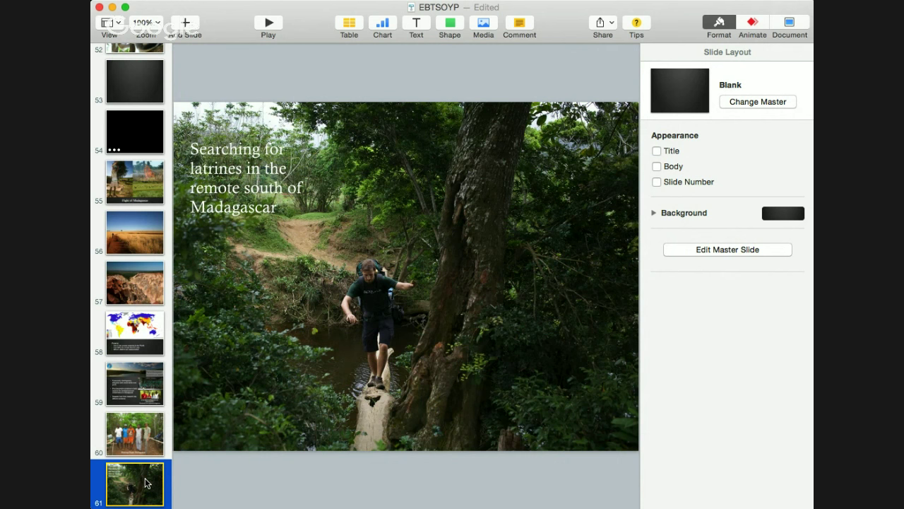
# Show the 'Lambas for Lemurs' slide with education bullets and two group photos.
pyautogui.click(134, 483)
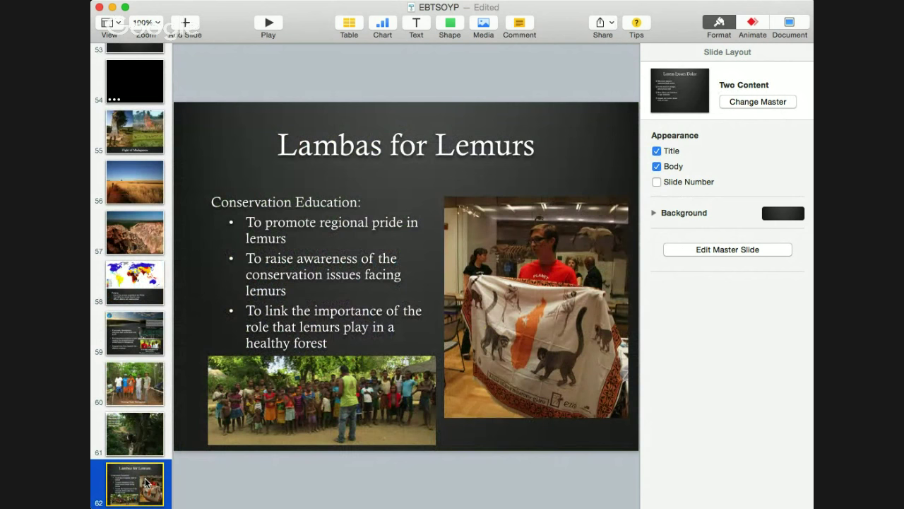
pyautogui.moveTo(257, 427)
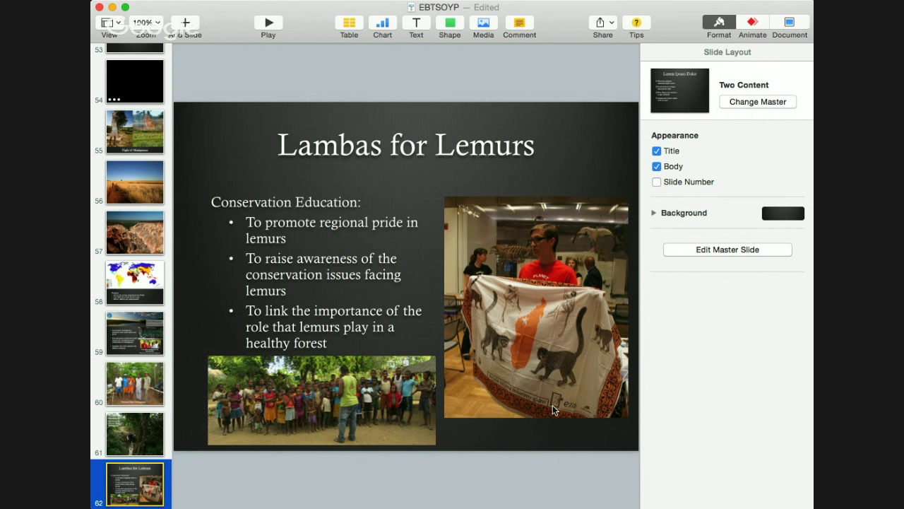
pyautogui.moveTo(130, 482)
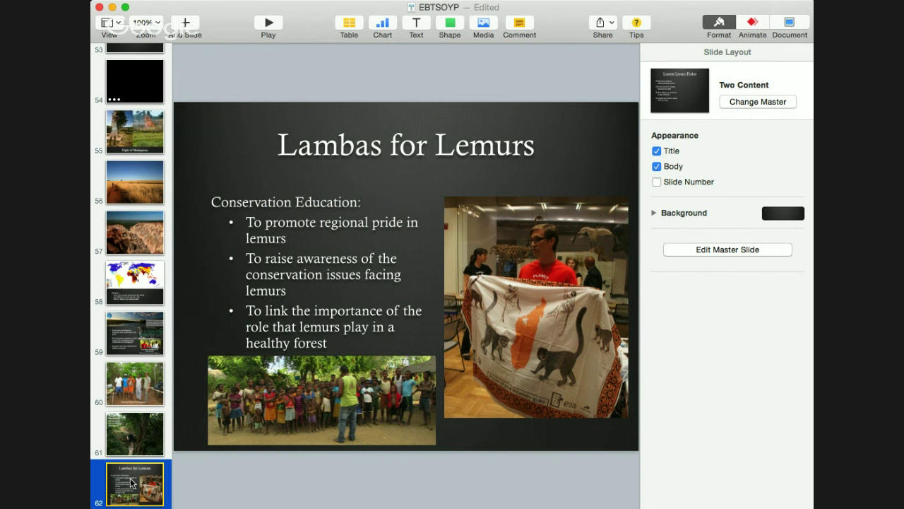
# Show the 'Atiala Salama' slide on fire threats and solutions.
pyautogui.click(134, 484)
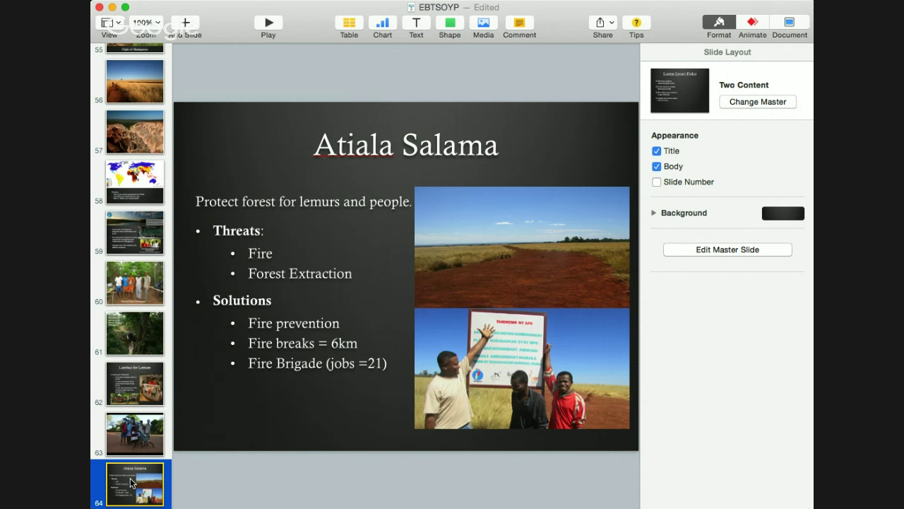
pyautogui.moveTo(511, 325)
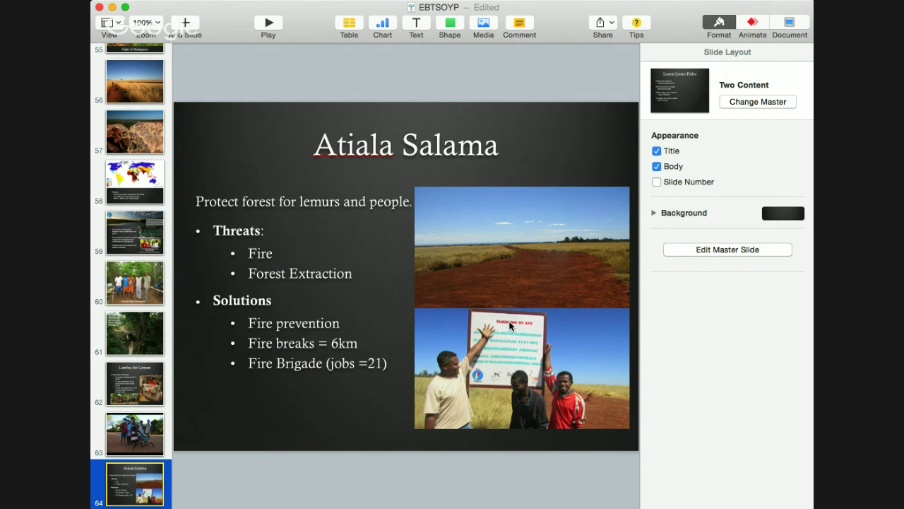
pyautogui.moveTo(506, 384)
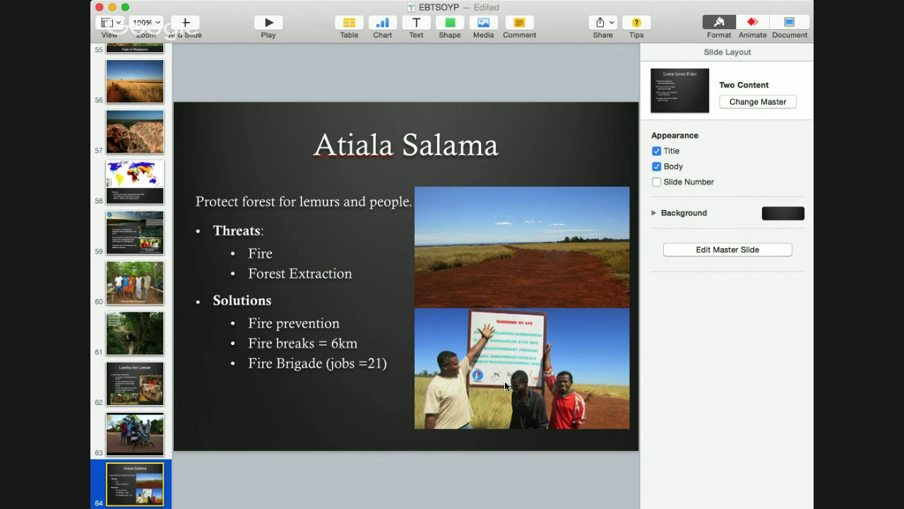
pyautogui.moveTo(118, 486)
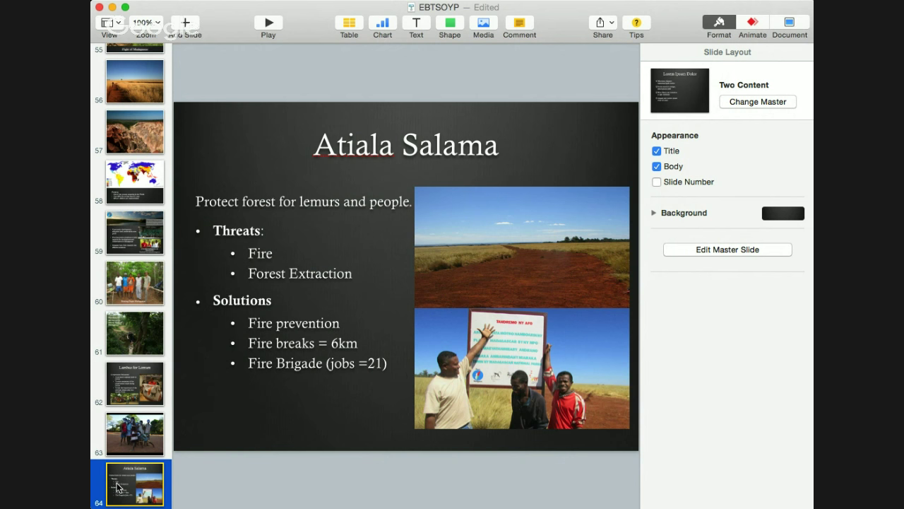
# Step through the Conservation Education Film slide to 'Crowd Funding for the Film'.
pyautogui.click(134, 483)
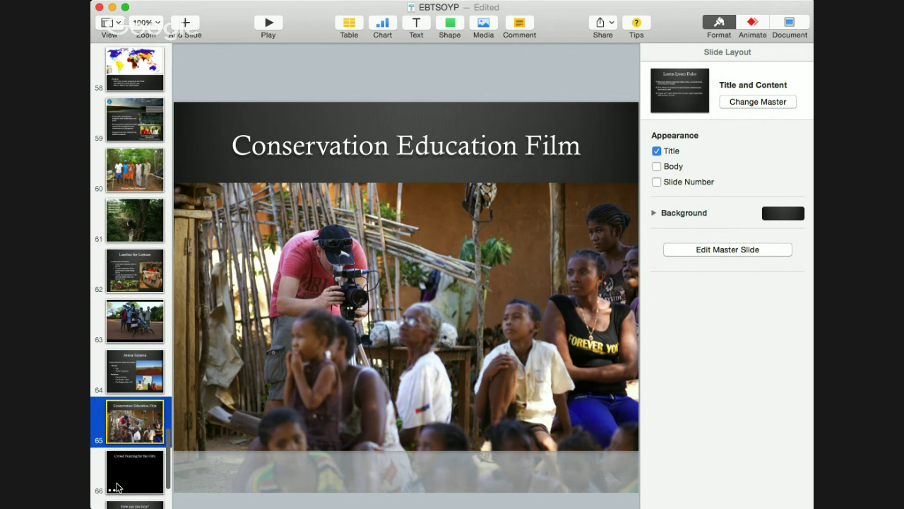
pyautogui.click(134, 471)
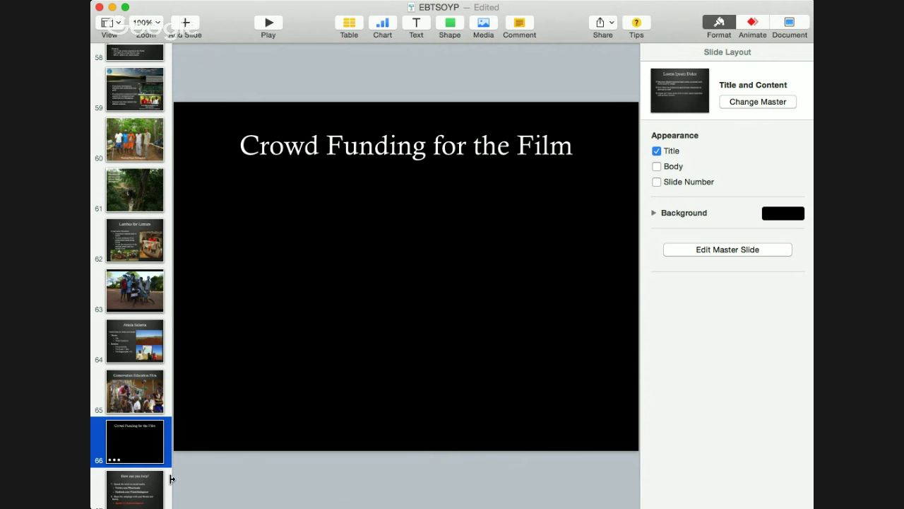
# Show the 'How can you help?' slide with social media and campaign links.
pyautogui.click(134, 488)
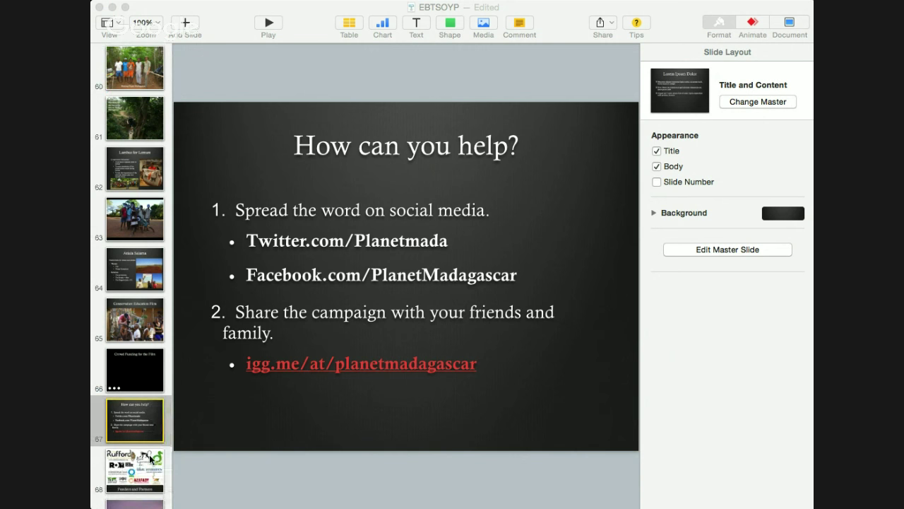
# Select the Funders and Partners thumbnail, then the final Thank You slide over the red rock cliff photo.
pyautogui.click(134, 469)
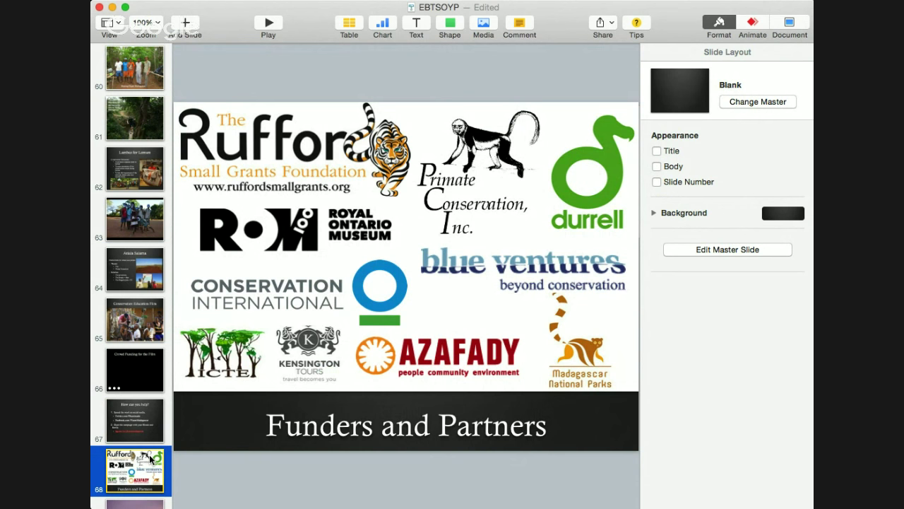
pyautogui.click(134, 480)
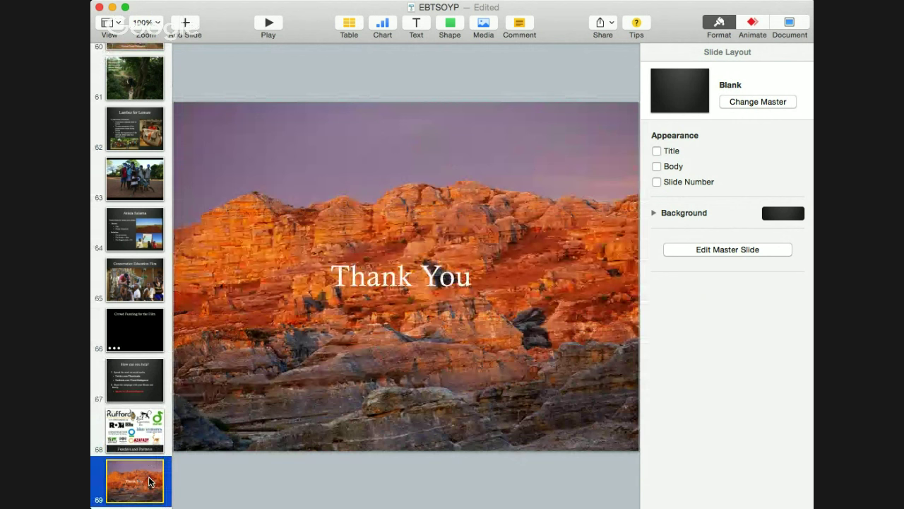